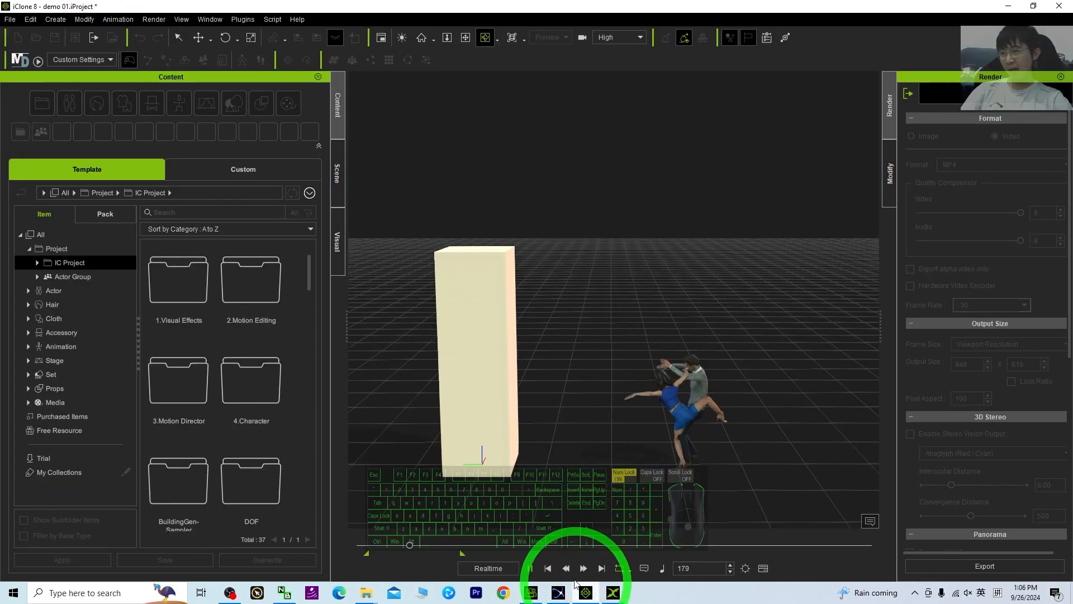
- Play the characters' animation in iClone 8, then minimize it to reveal the endorphin project
left_click(583, 569)
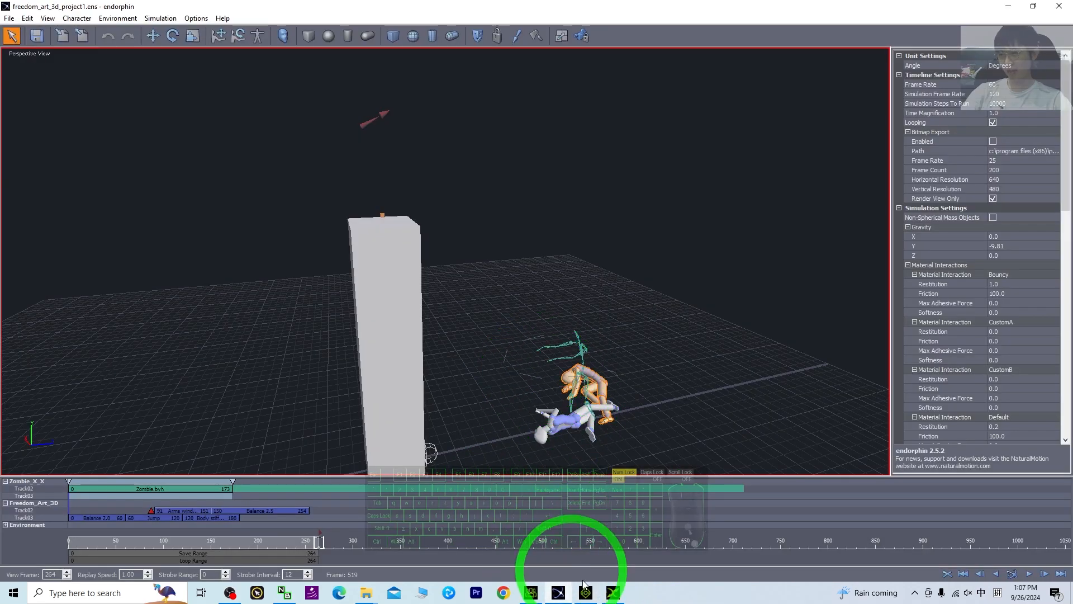
left_click(1012, 574)
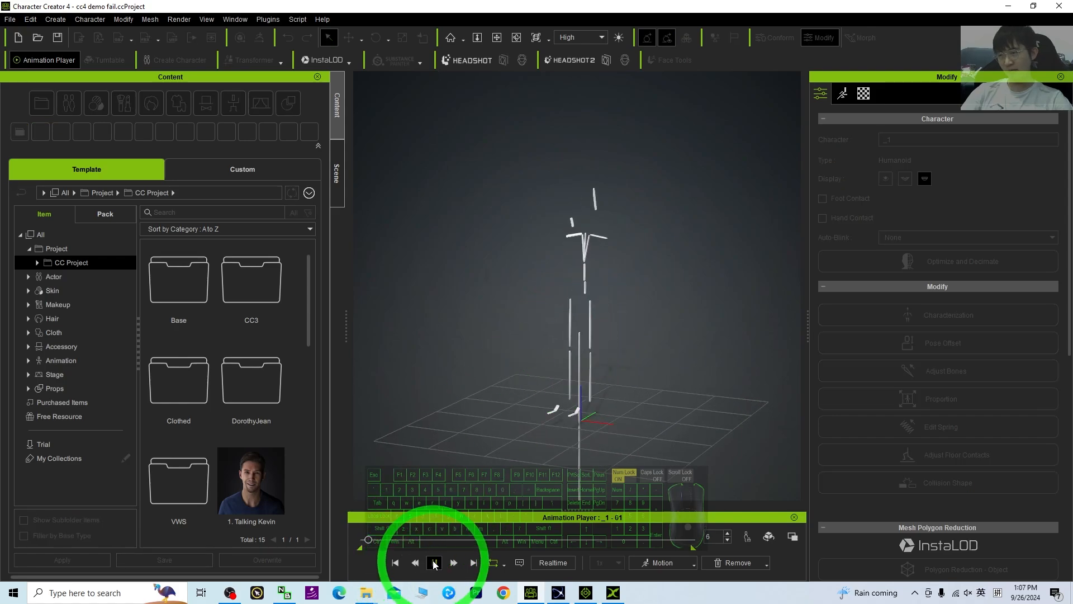
left_click(434, 563)
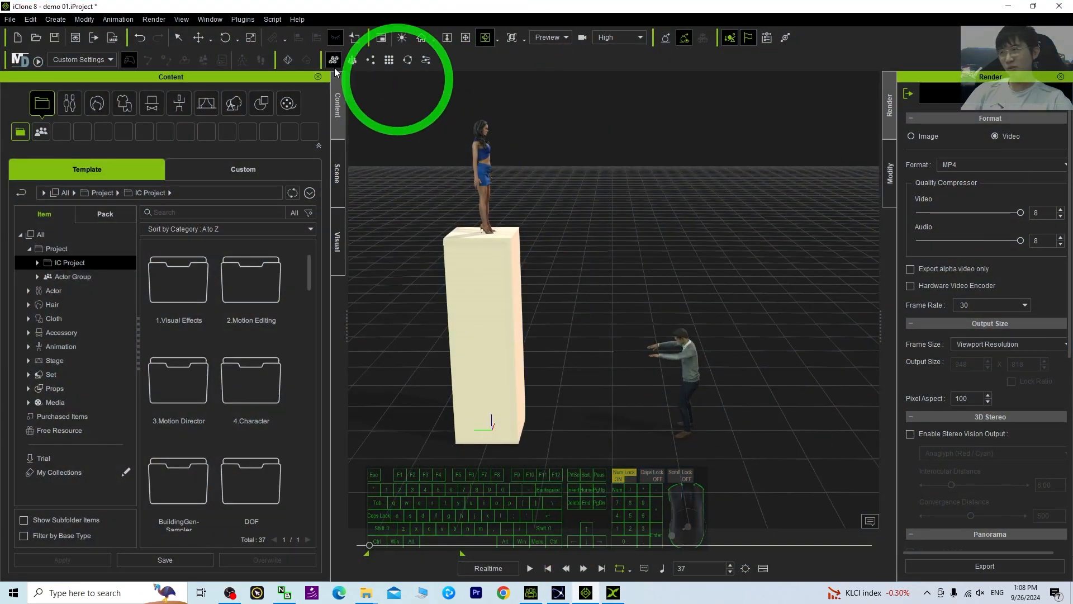
left_click(10, 19)
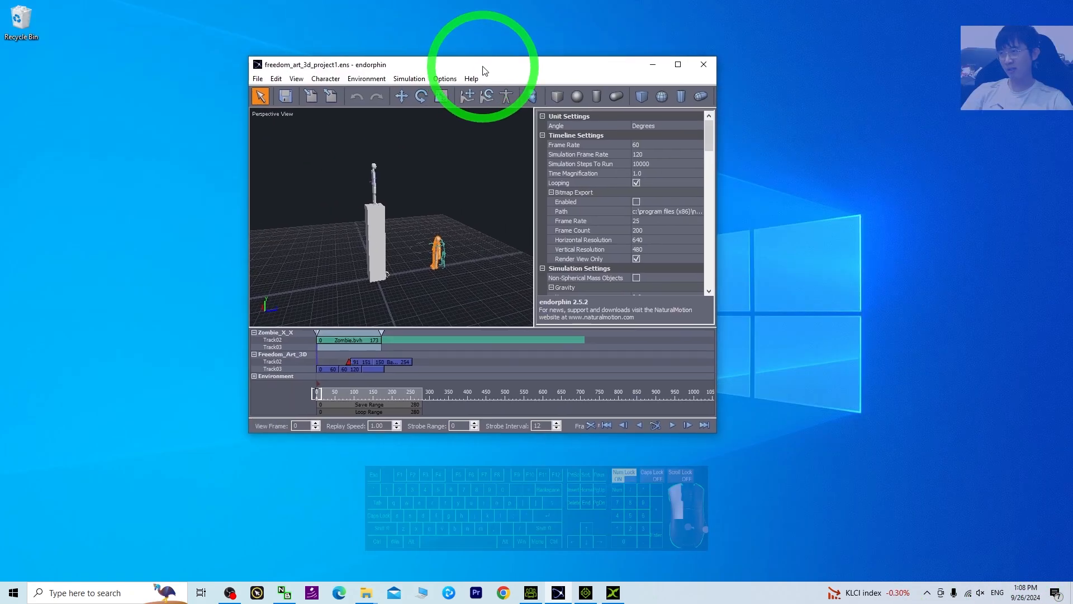
- Export the character motion as FBX, saving it to the Desktop as A.fbx
left_click(258, 78)
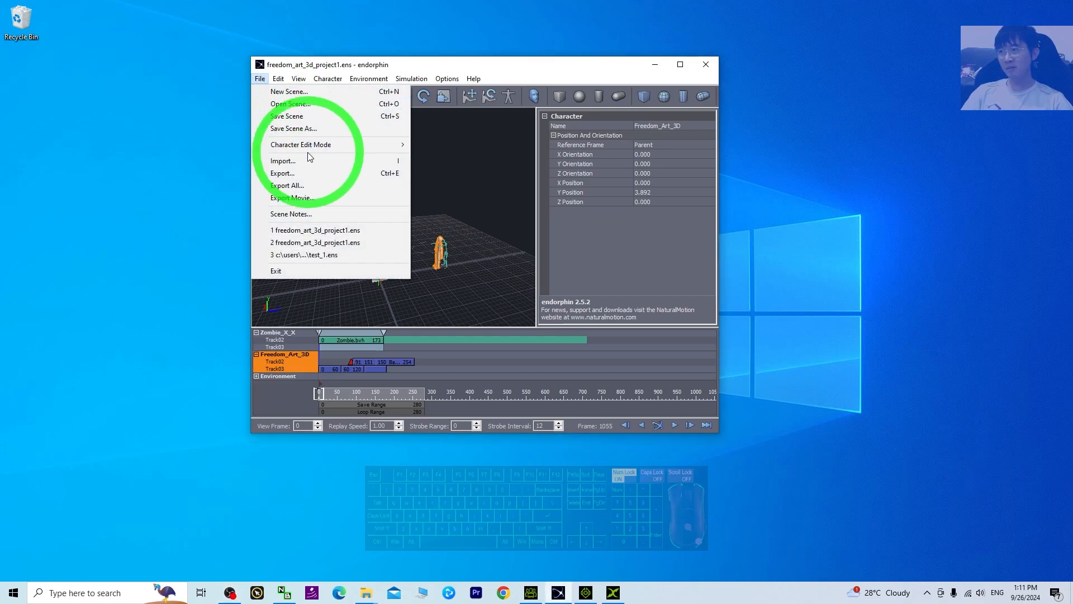
left_click(282, 172)
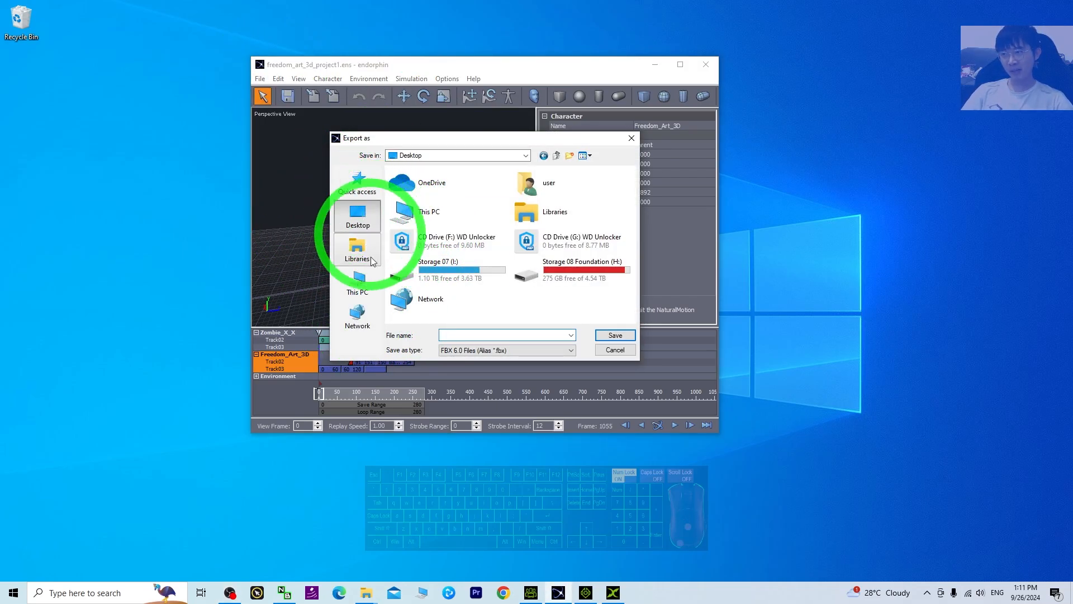
left_click(570, 350)
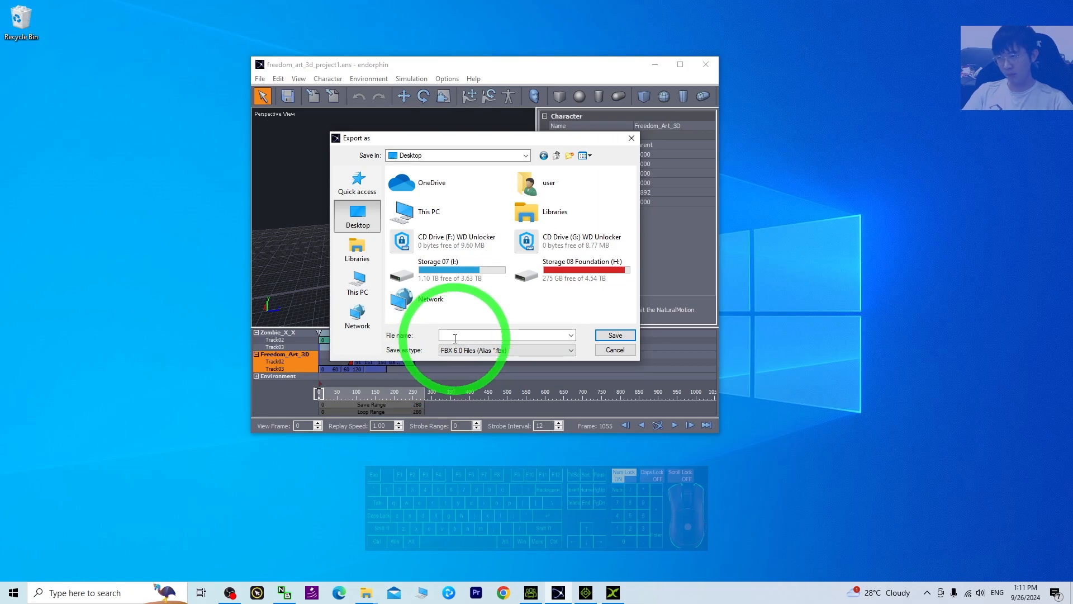
type("A")
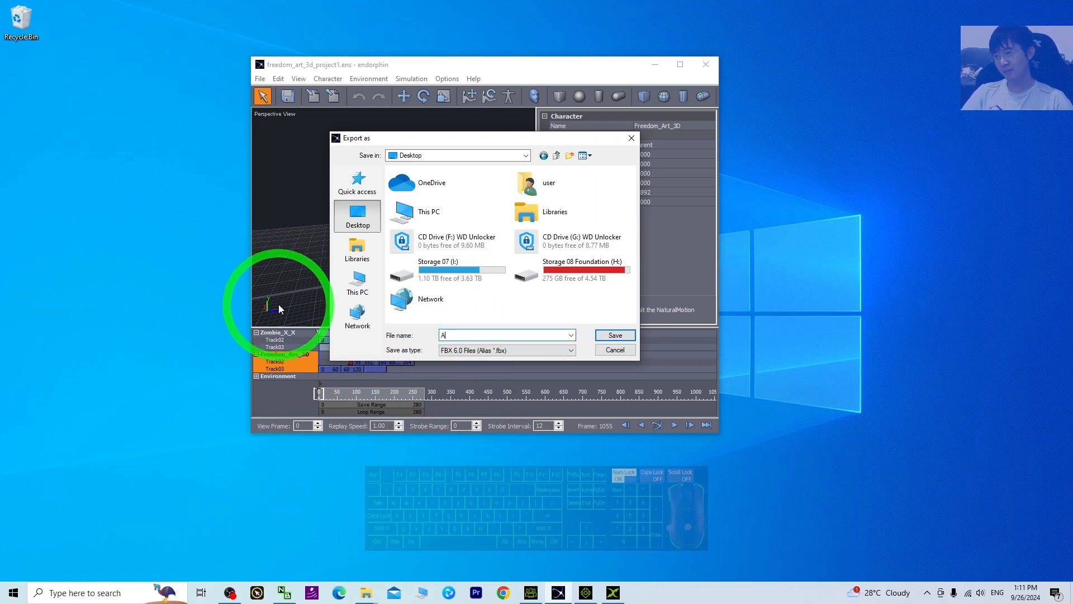
left_click(613, 334)
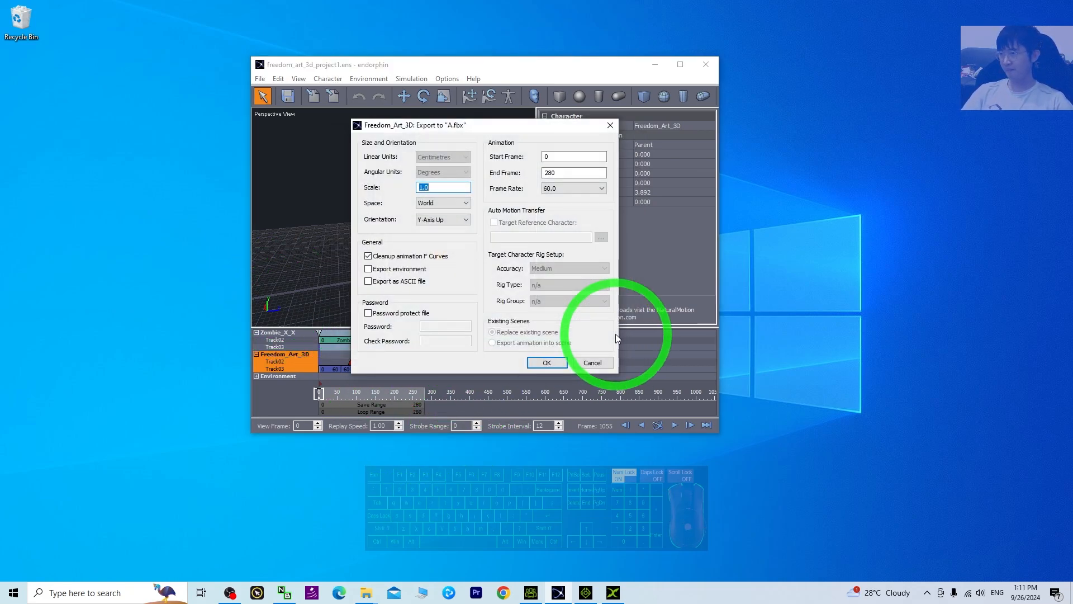
- Accept the FBX export settings and the single-file prompt to finish the export
left_click(546, 362)
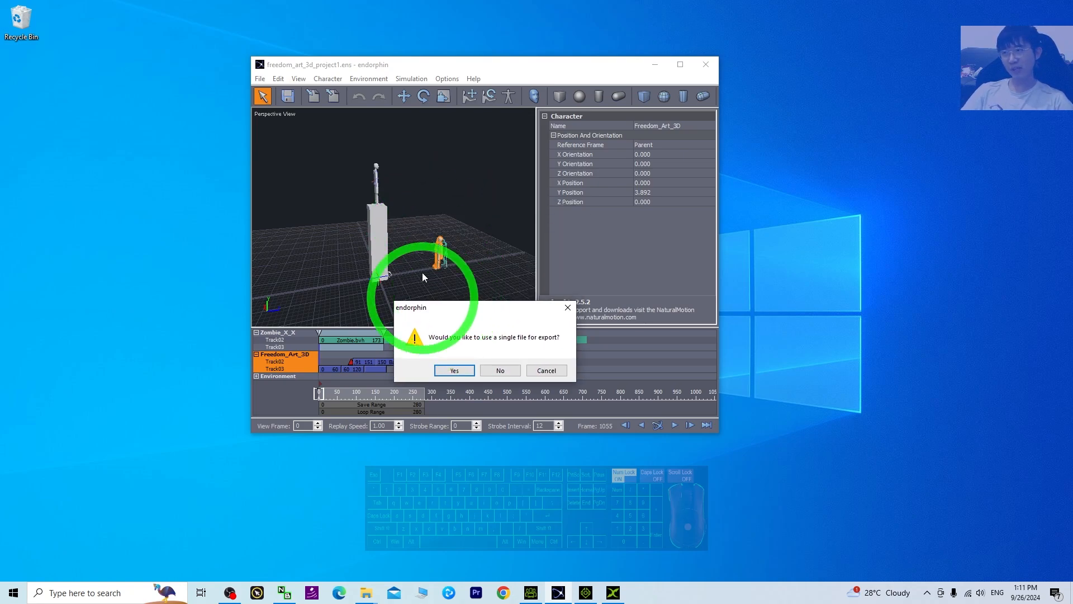
left_click(453, 370)
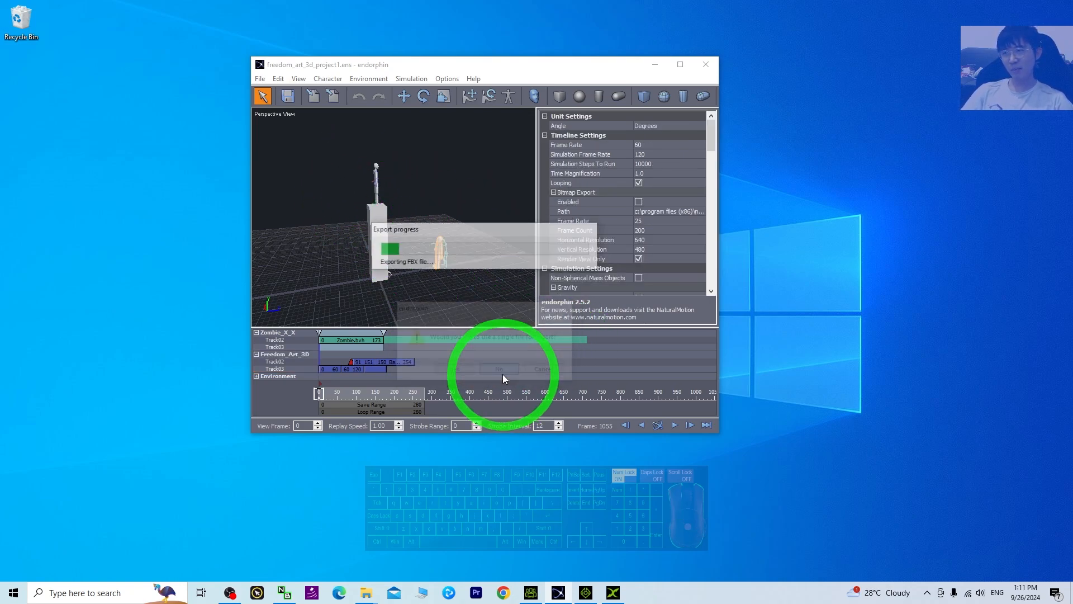
left_click(498, 369)
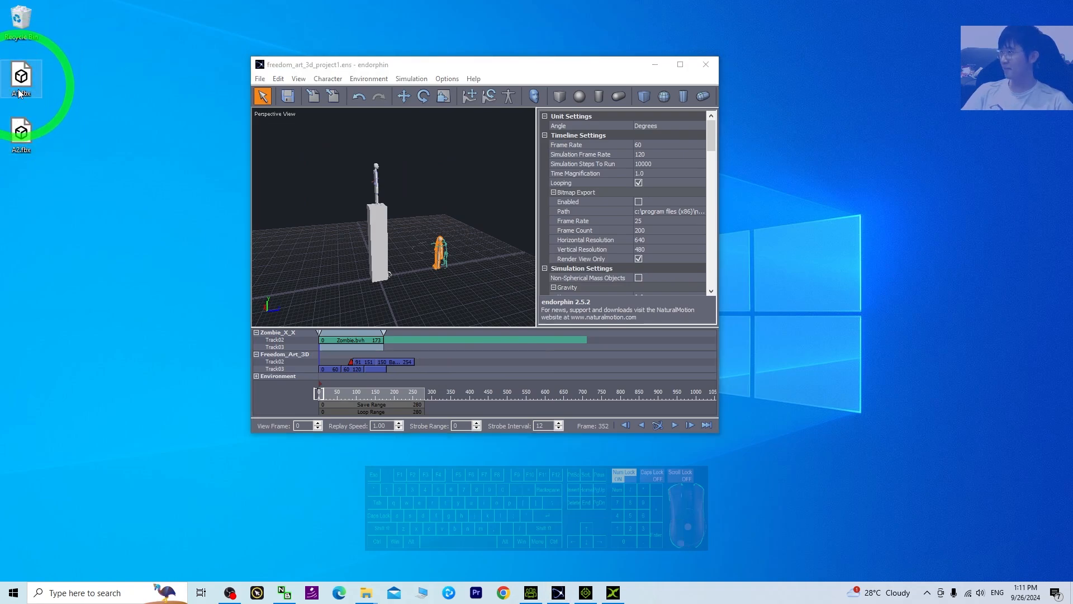
mouse_move(707, 64)
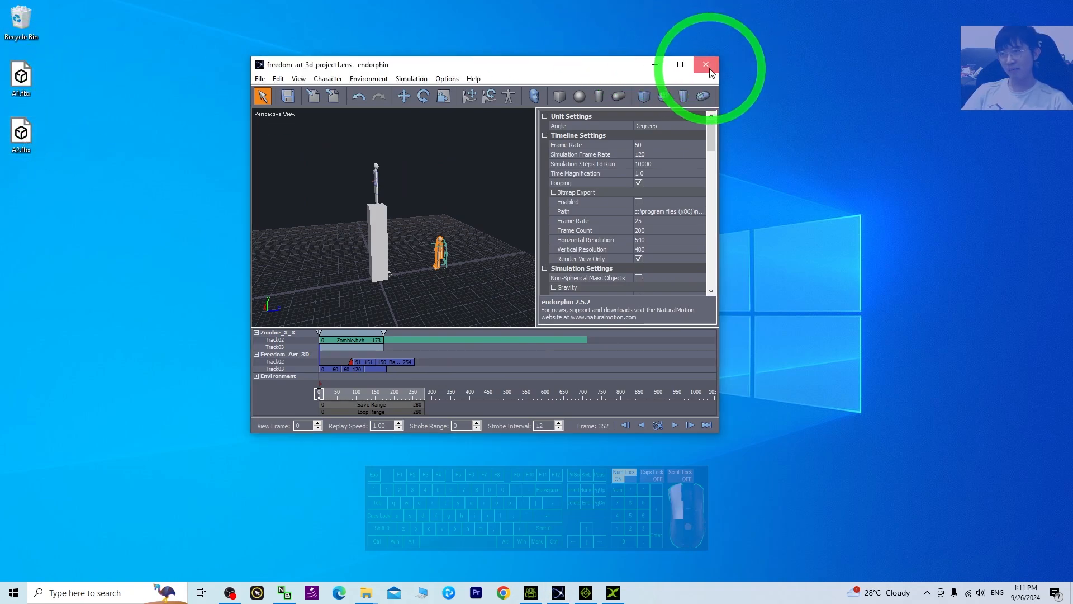
- Drag A1.fbx from the desktop into 3DXchange and import it with its animation take
left_click(705, 64)
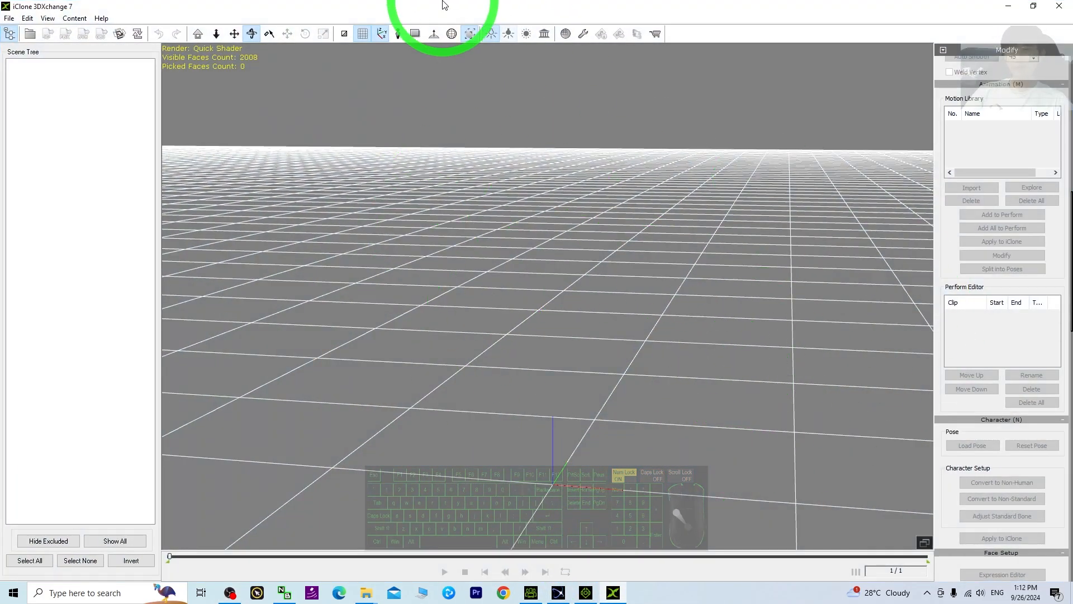
left_click(1034, 6)
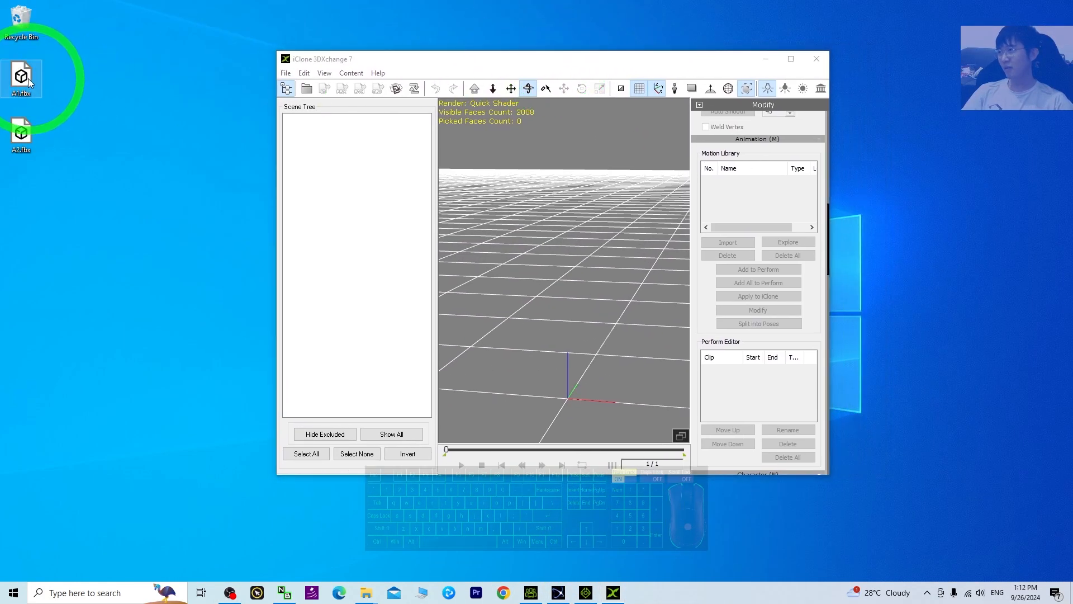
left_click_drag(23, 77, 577, 386)
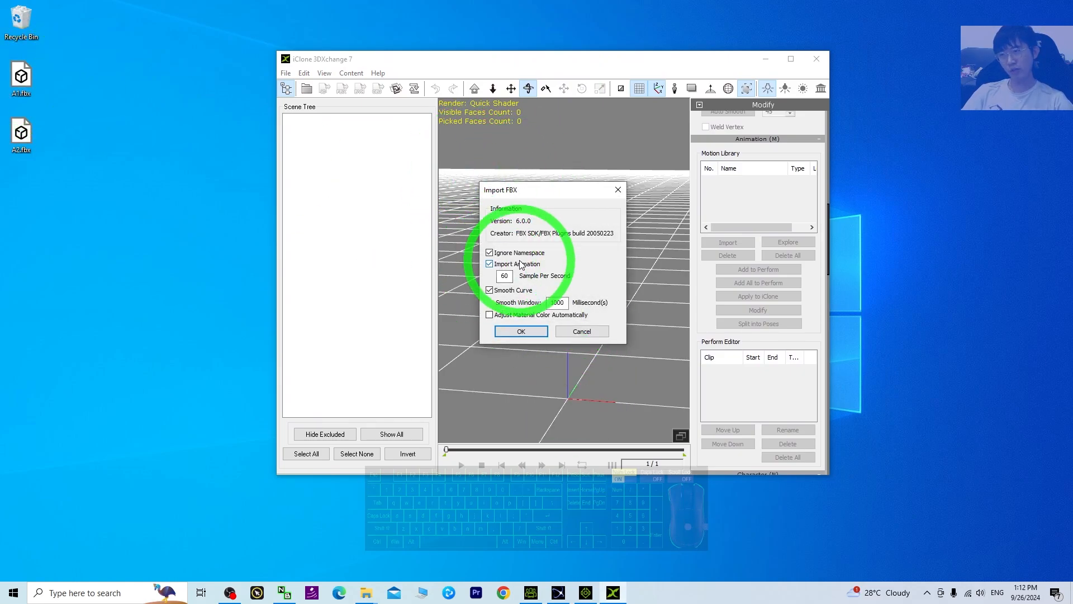
left_click(519, 331)
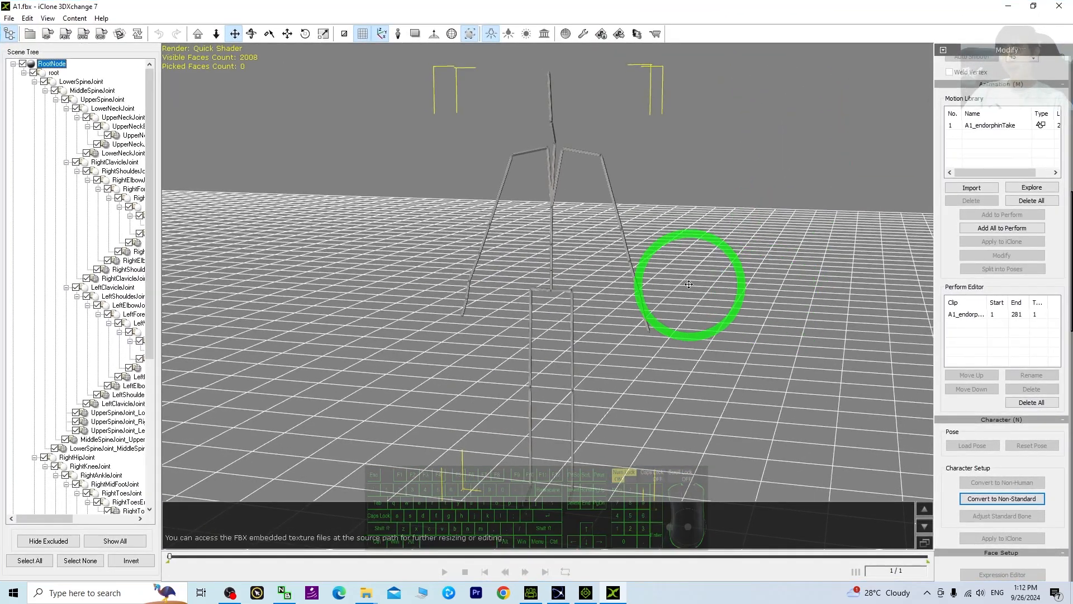
left_click_drag(687, 283, 700, 394)
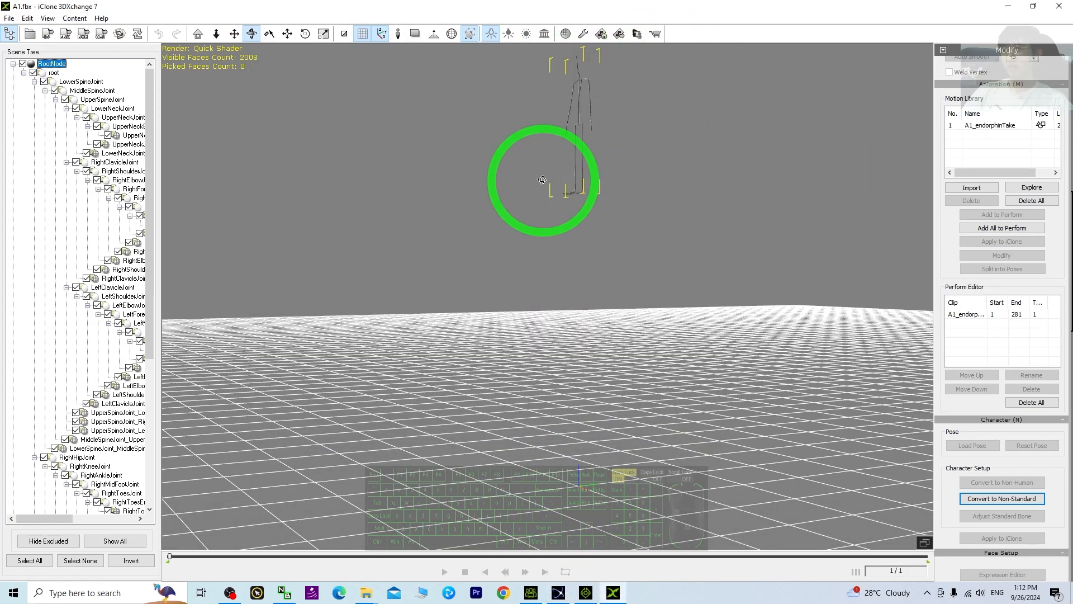
left_click_drag(543, 180, 568, 481)
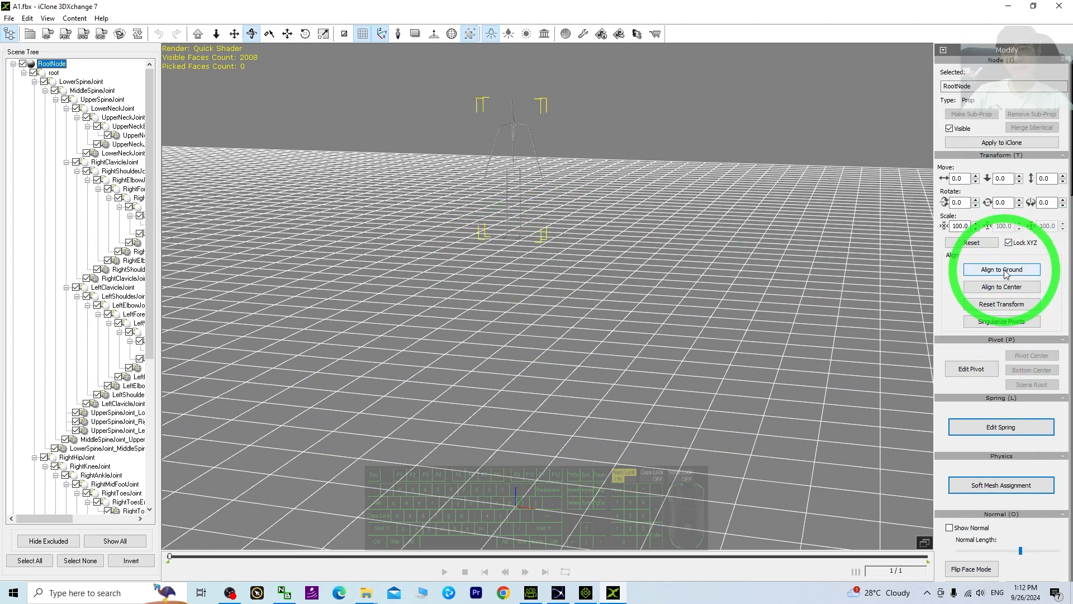
- Align the RootNode skeleton to the ground plane and check it up close
left_click(999, 269)
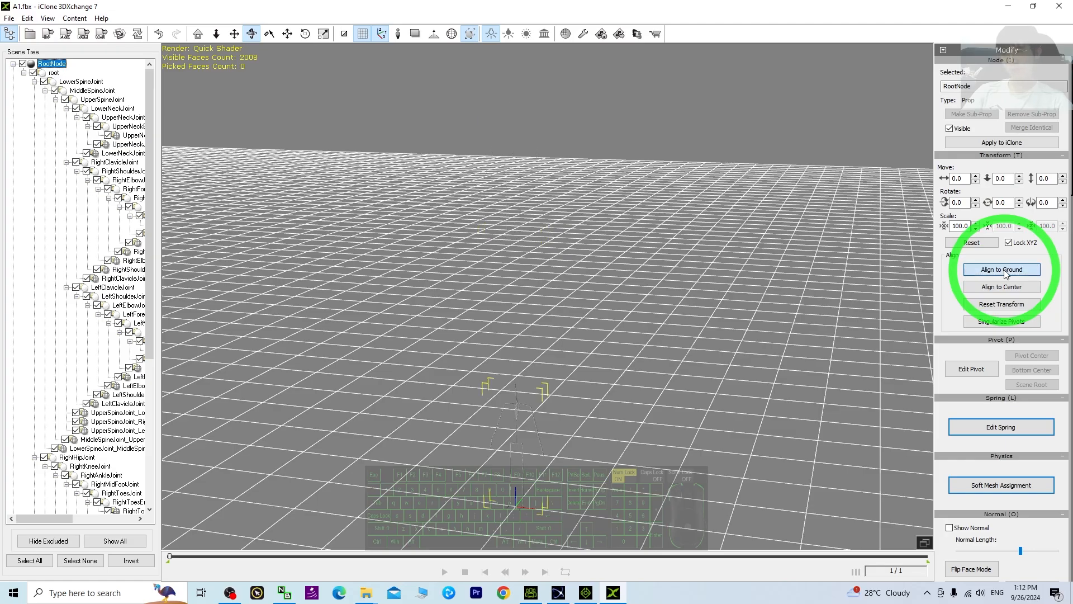
left_click(1000, 269)
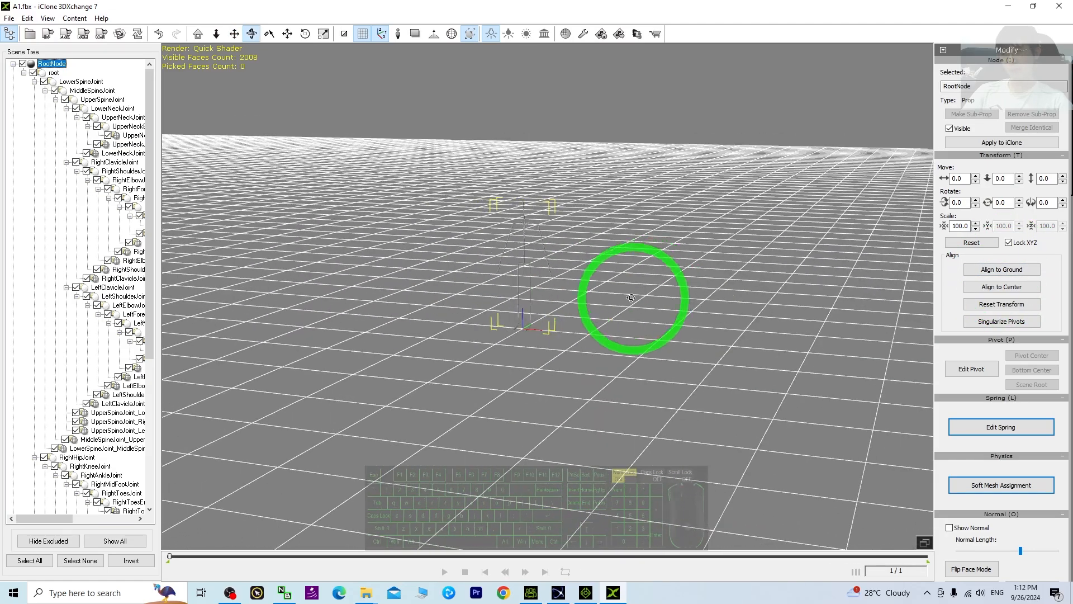
left_click_drag(629, 297, 335, 375)
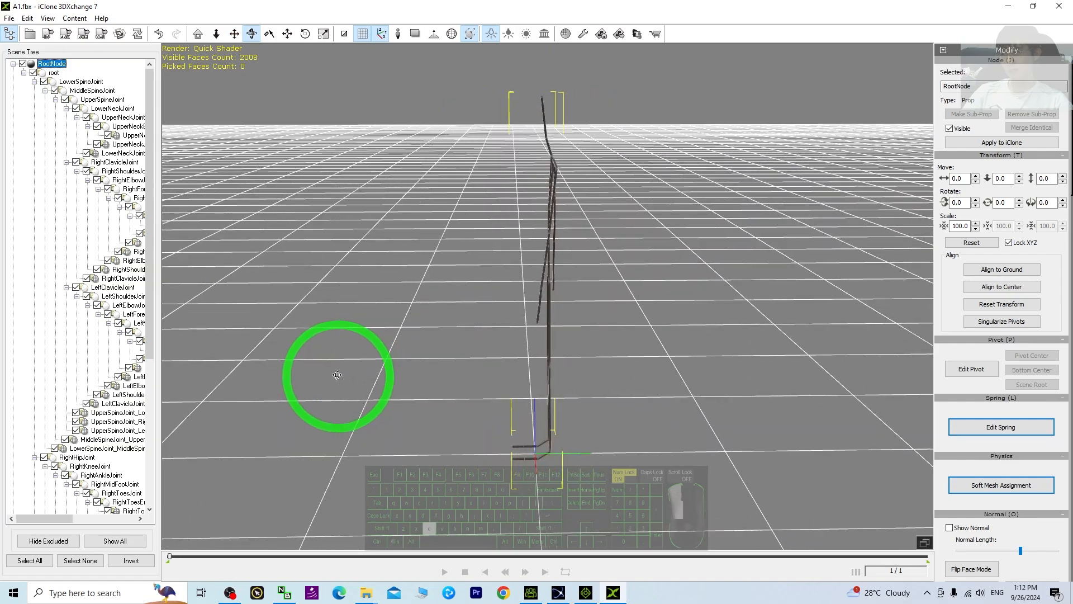
left_click(999, 286)
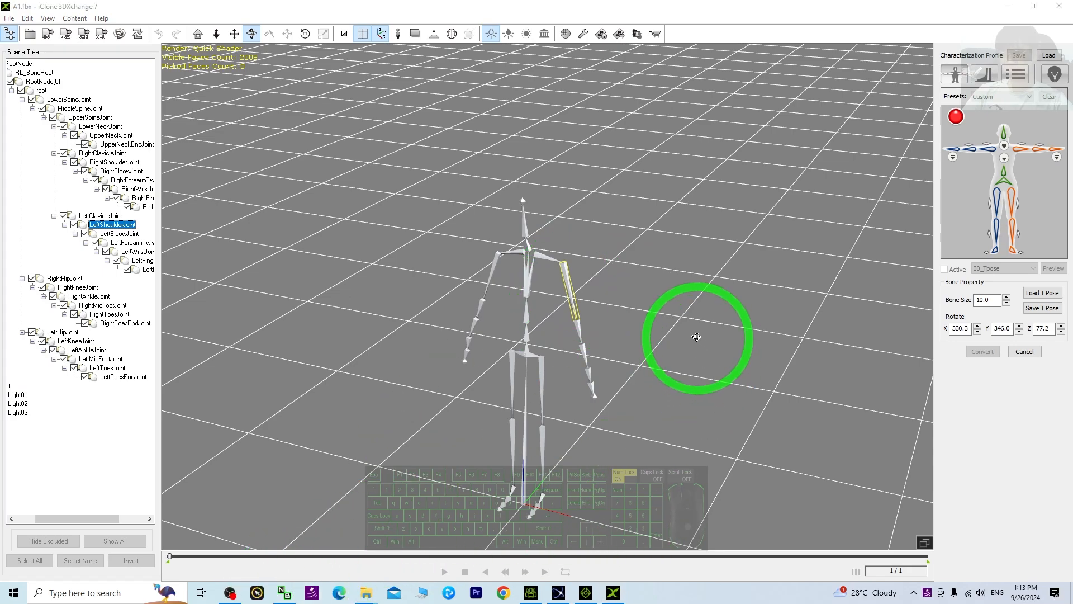
- Rotate the shoulder joints so the arms extend level into a T-pose
left_click_drag(697, 336, 585, 272)
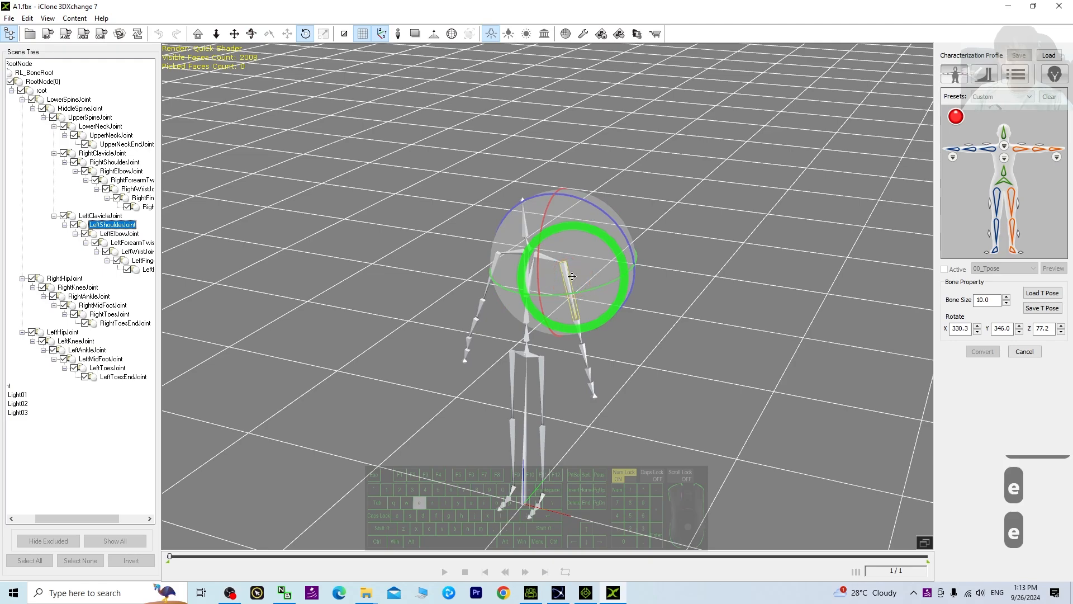
left_click_drag(571, 276, 614, 206)
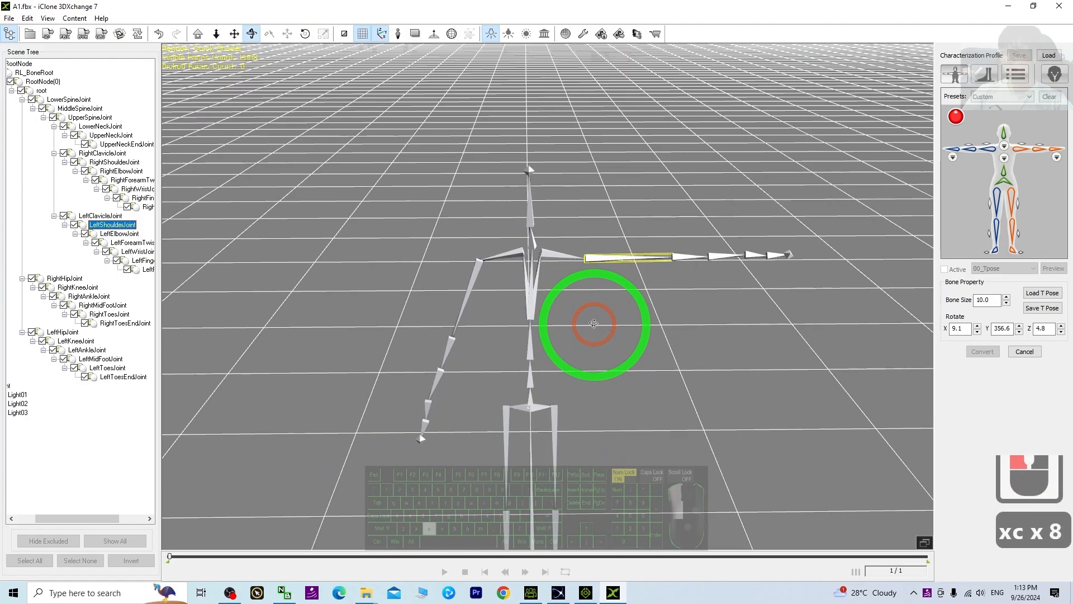
left_click_drag(594, 323, 758, 361)
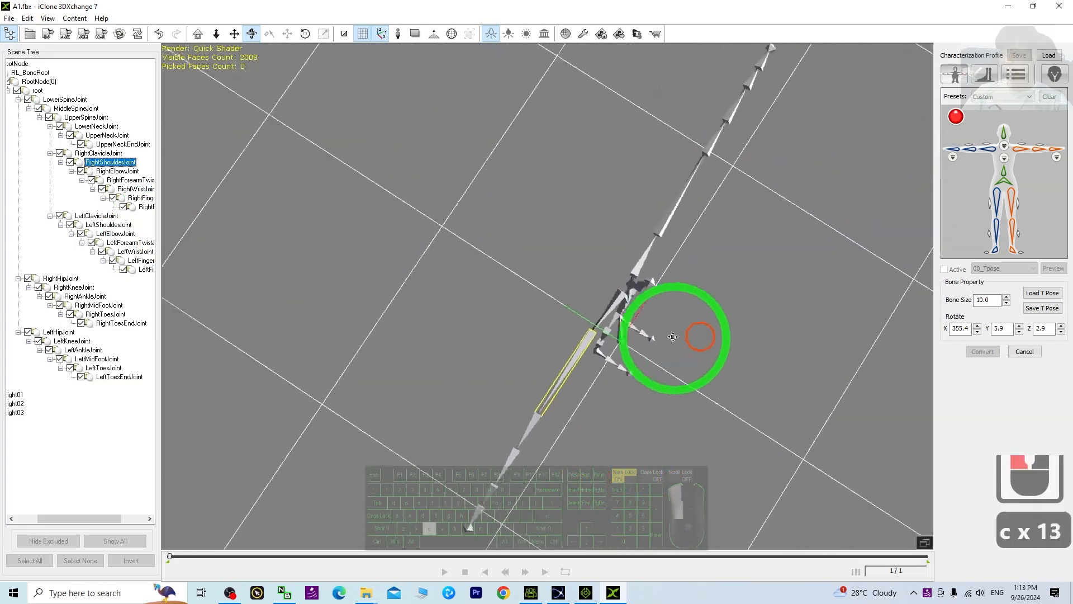
- Orbit around the skeleton to verify the T-pose from several angles
left_click_drag(673, 336, 608, 355)
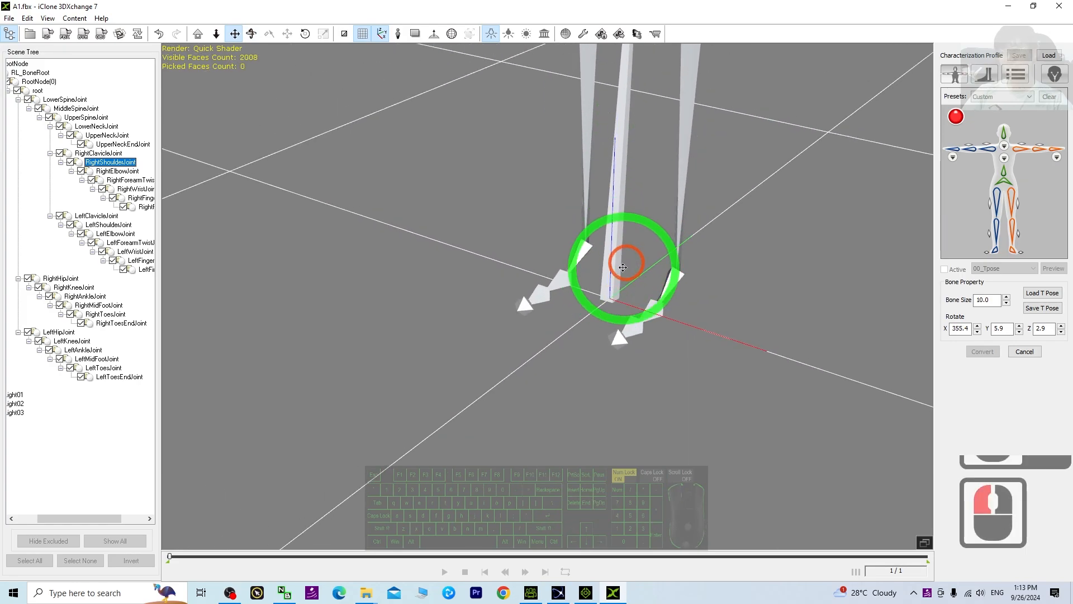
scroll("down", 3)
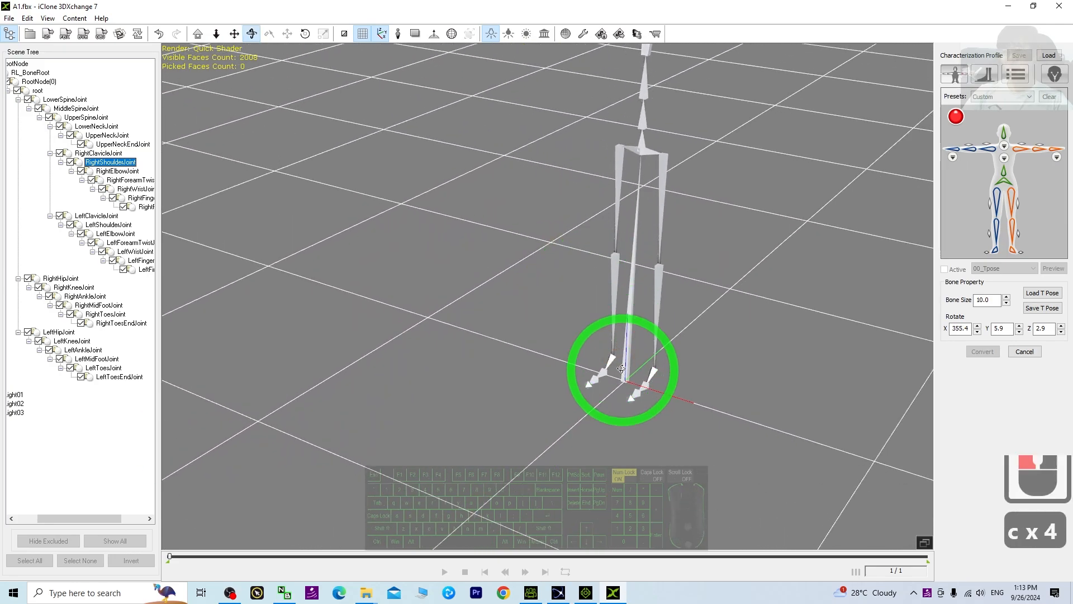
left_click_drag(619, 370, 677, 336)
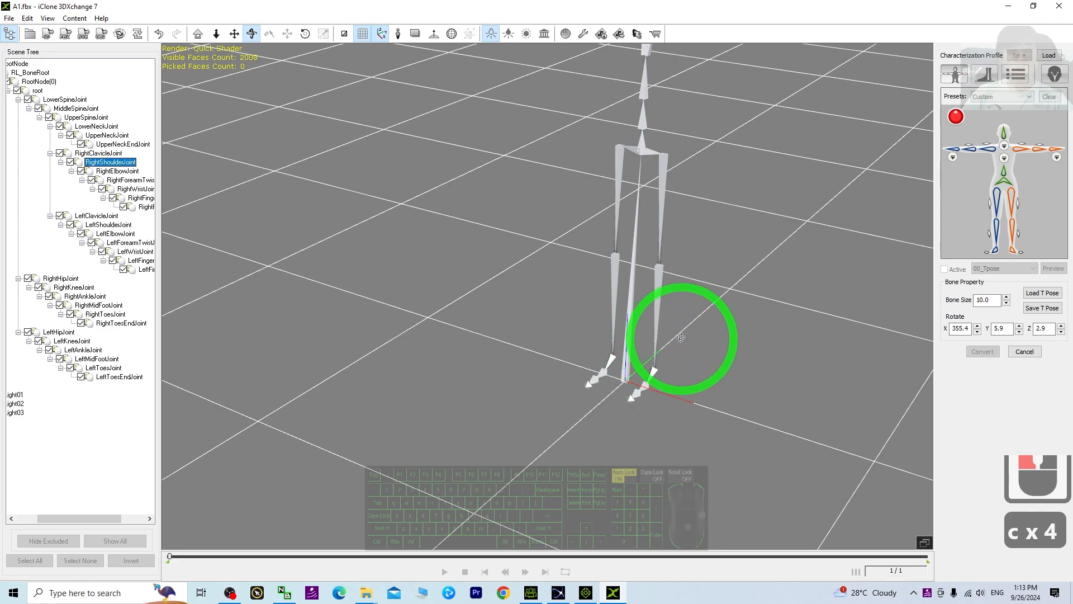
left_click_drag(680, 336, 623, 371)
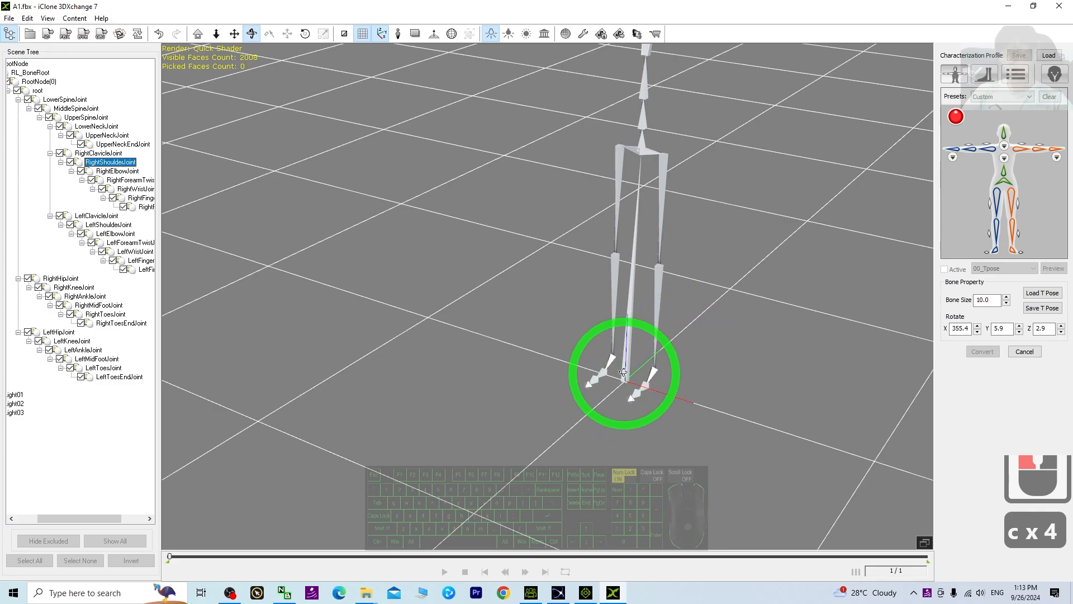
left_click_drag(622, 374, 616, 184)
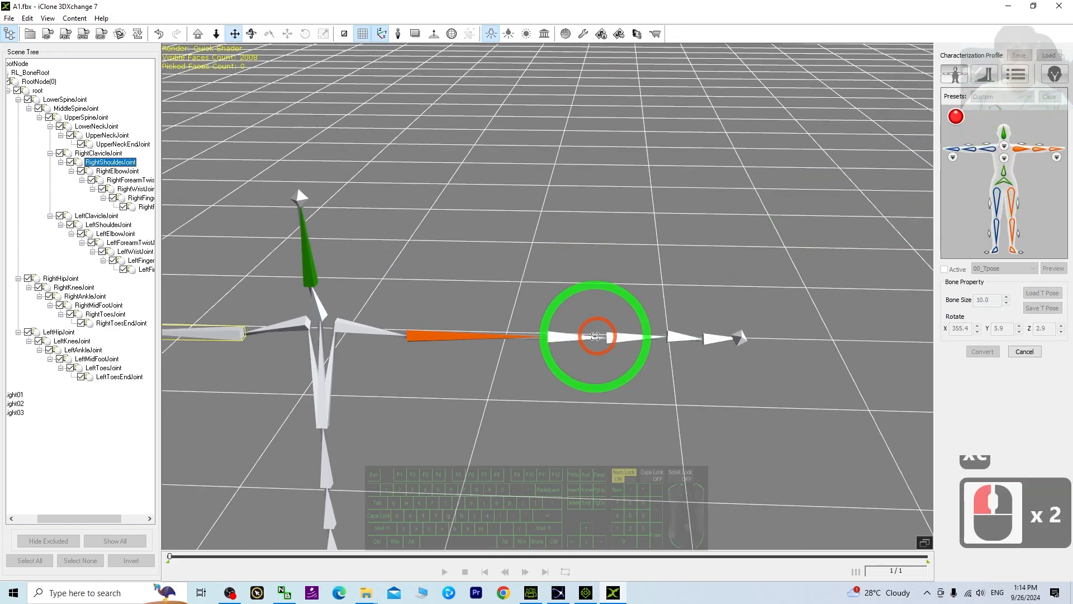
- Assign the spine bone in the Characterization Profile and convert the skeleton into a character
left_click_drag(596, 336, 811, 309)
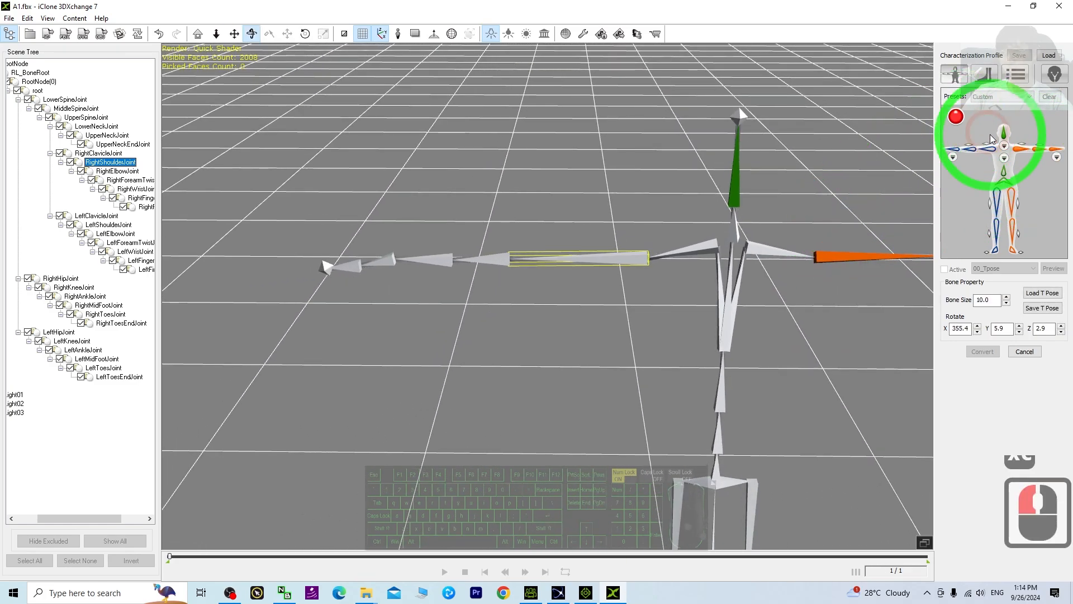
double_click(986, 149)
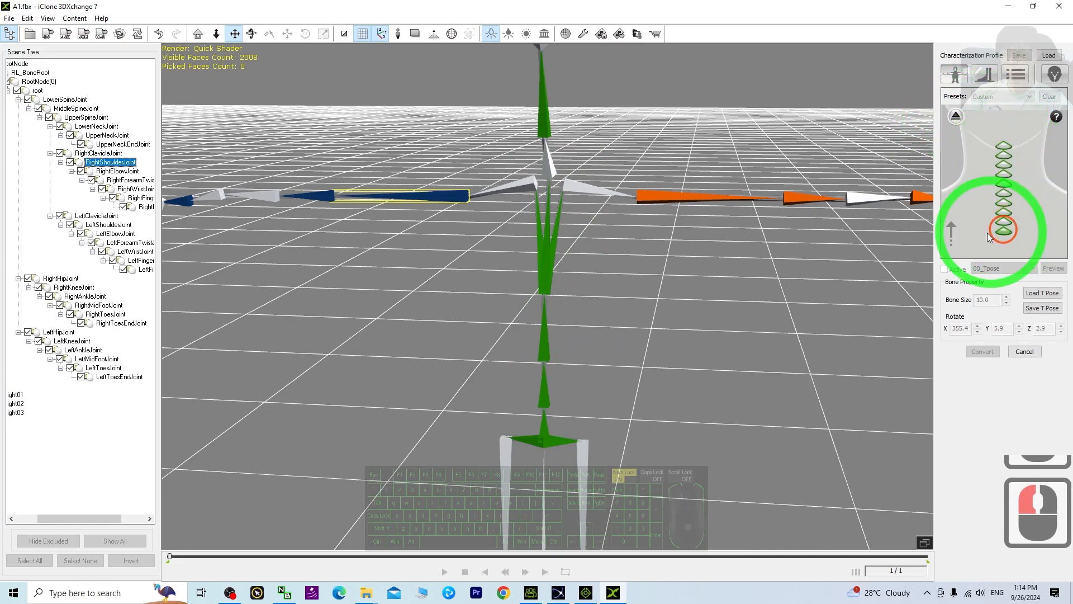
left_click(956, 117)
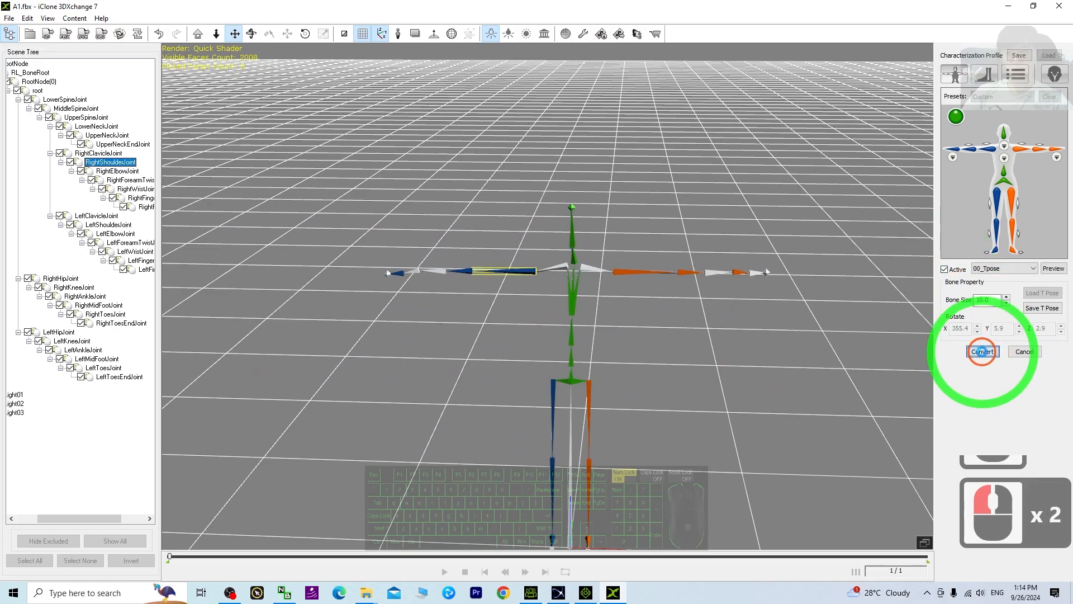
left_click(982, 351)
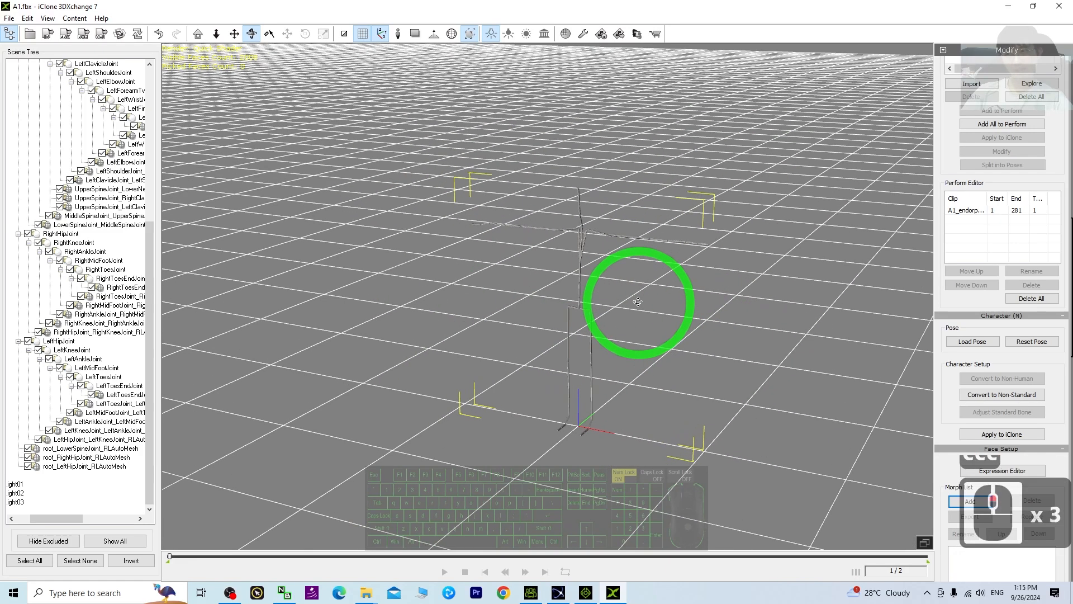
- Play back A1_endorphinTake on the converted character, then restore the window onto the desktop
left_click(1001, 395)
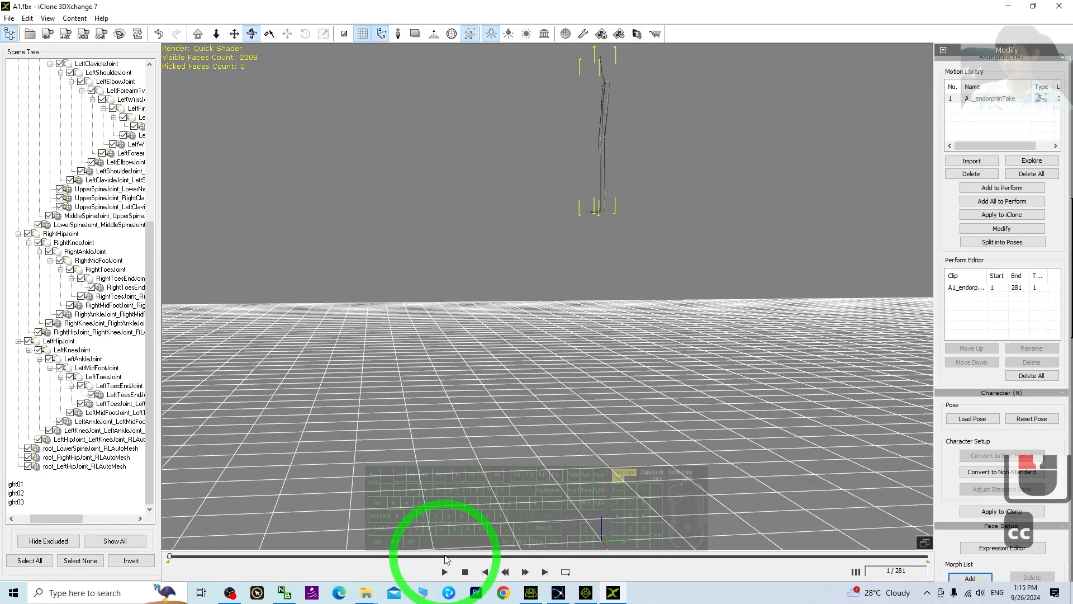
left_click(444, 571)
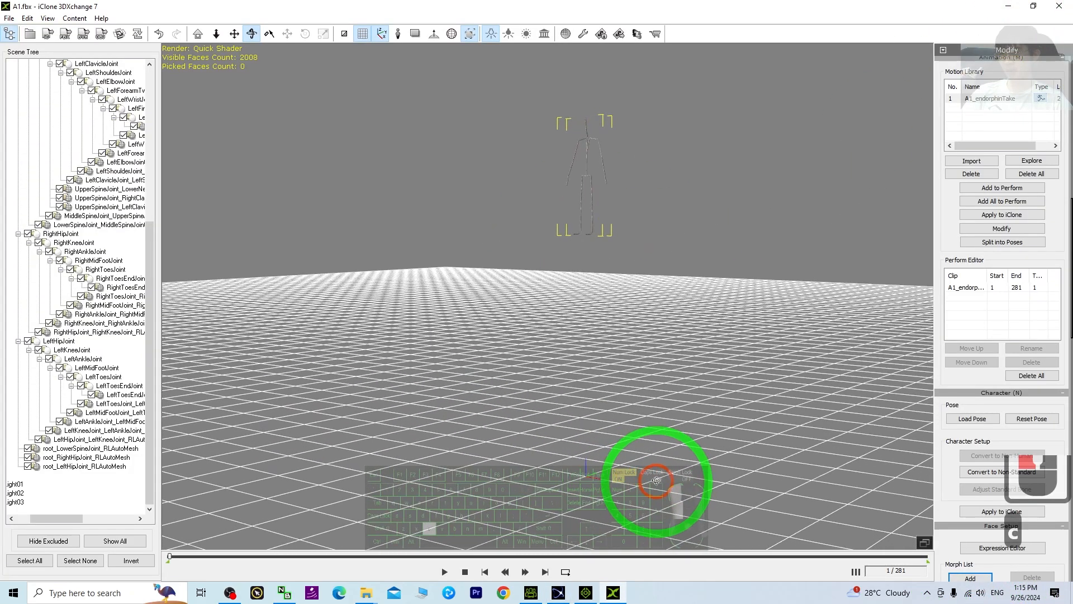
left_click(1034, 7)
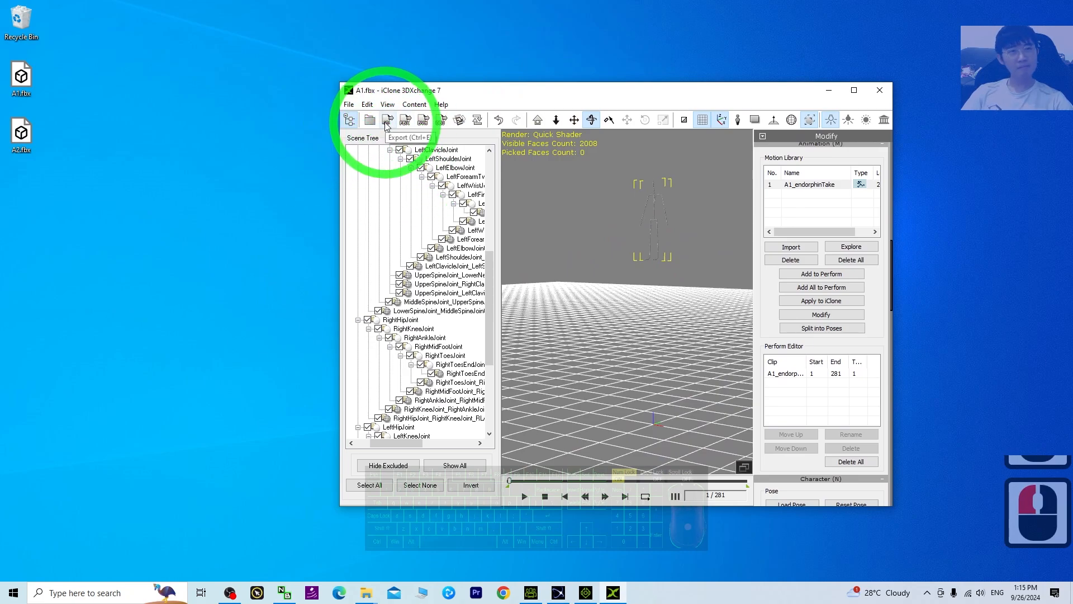
- Export the take with Export Animation ticked to the Desktop as an iMotion file
left_click(387, 119)
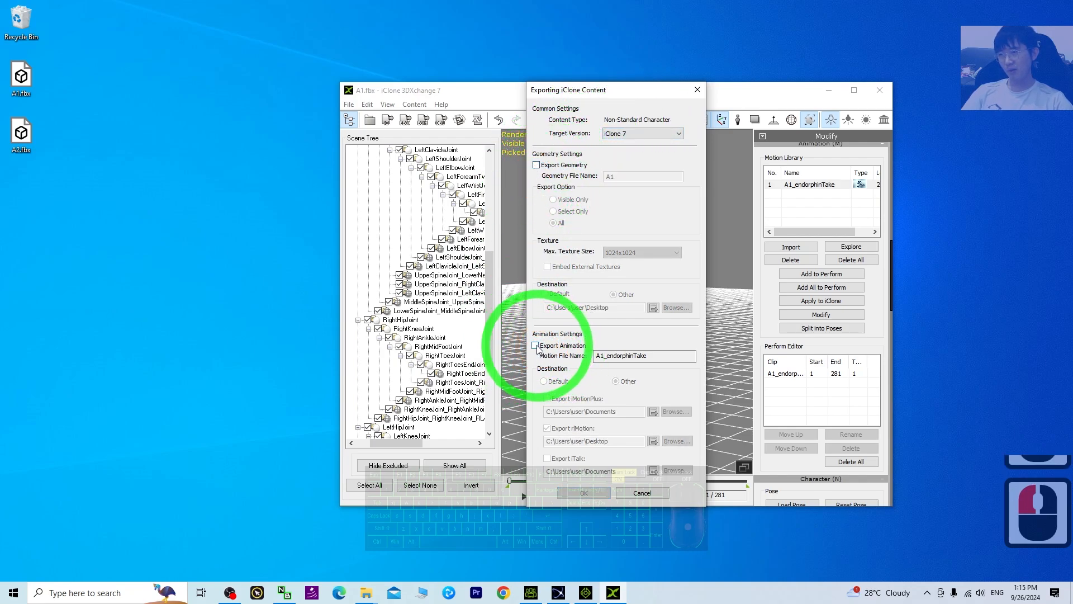
left_click(537, 345)
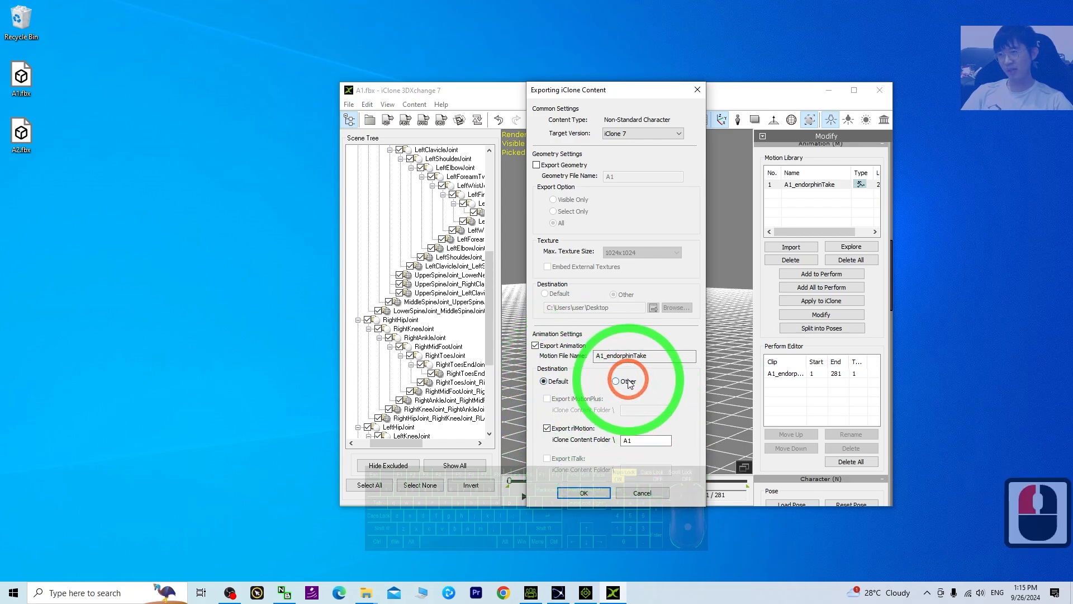
left_click(616, 381)
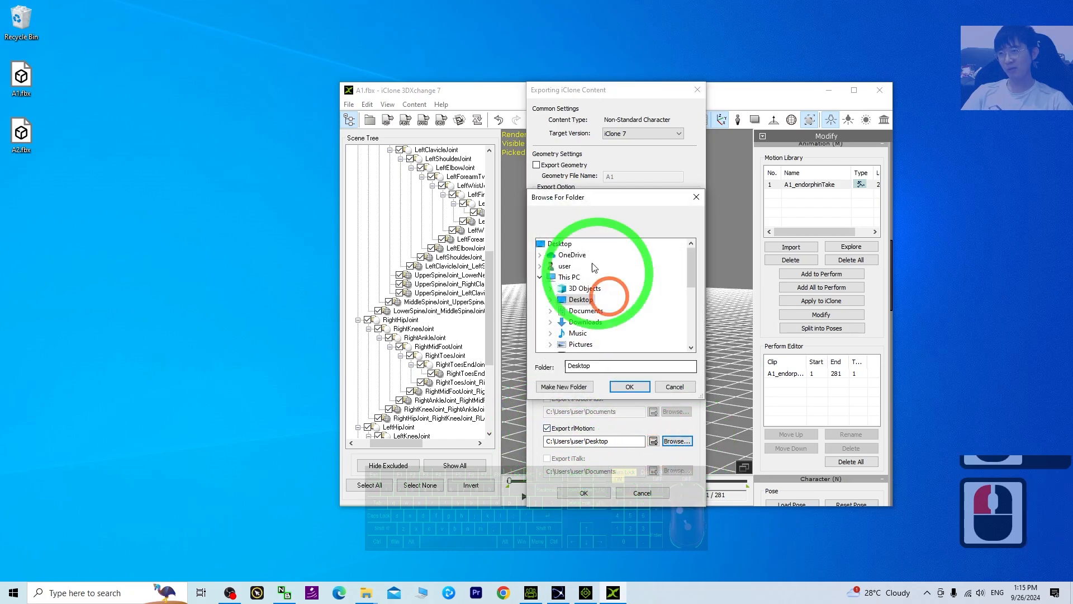
left_click(628, 385)
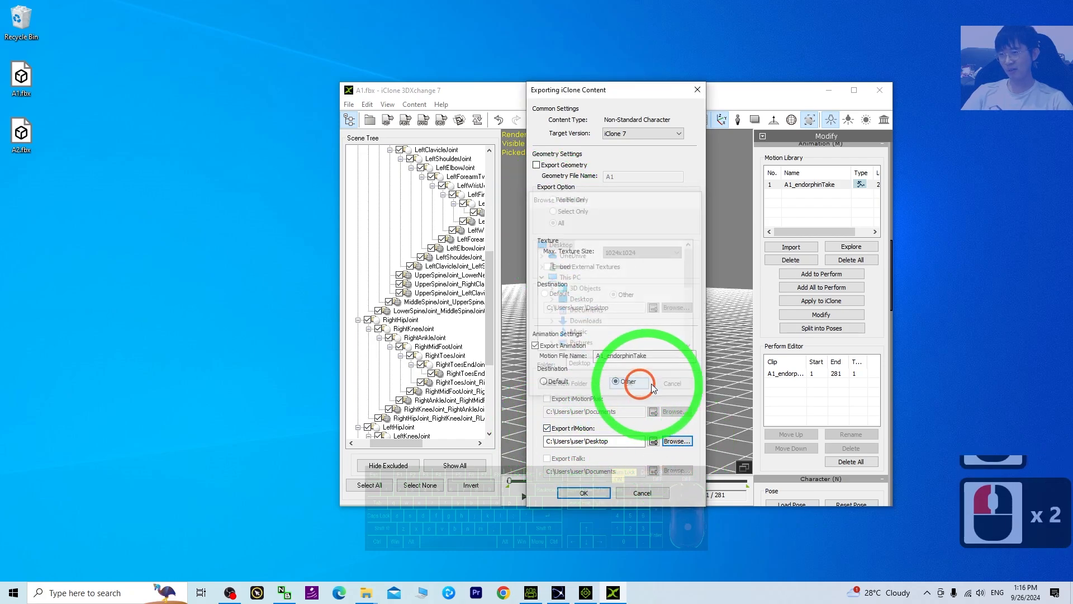
left_click(582, 491)
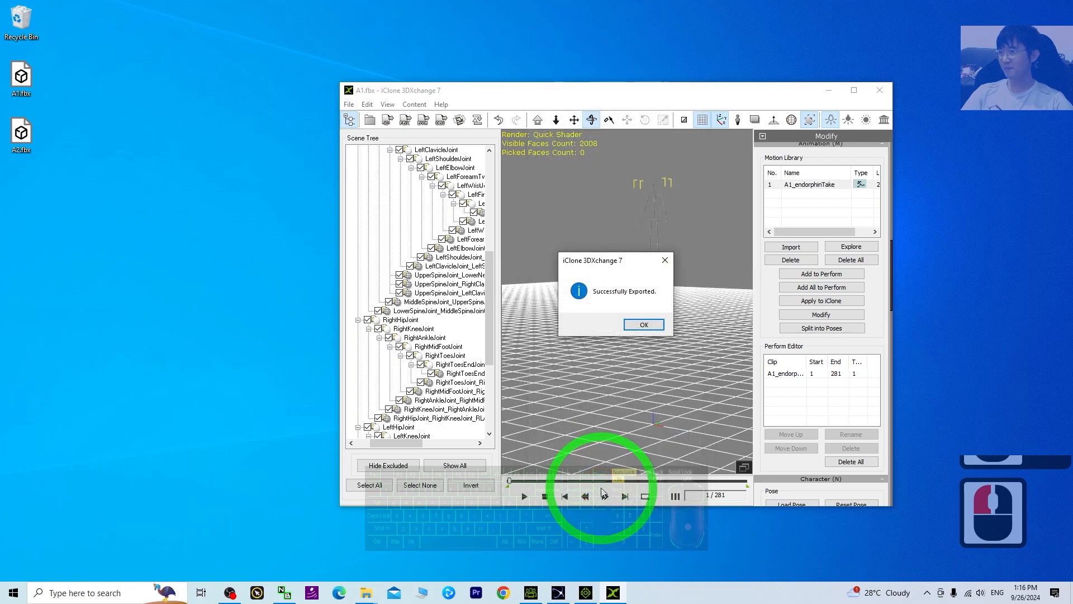
left_click(641, 324)
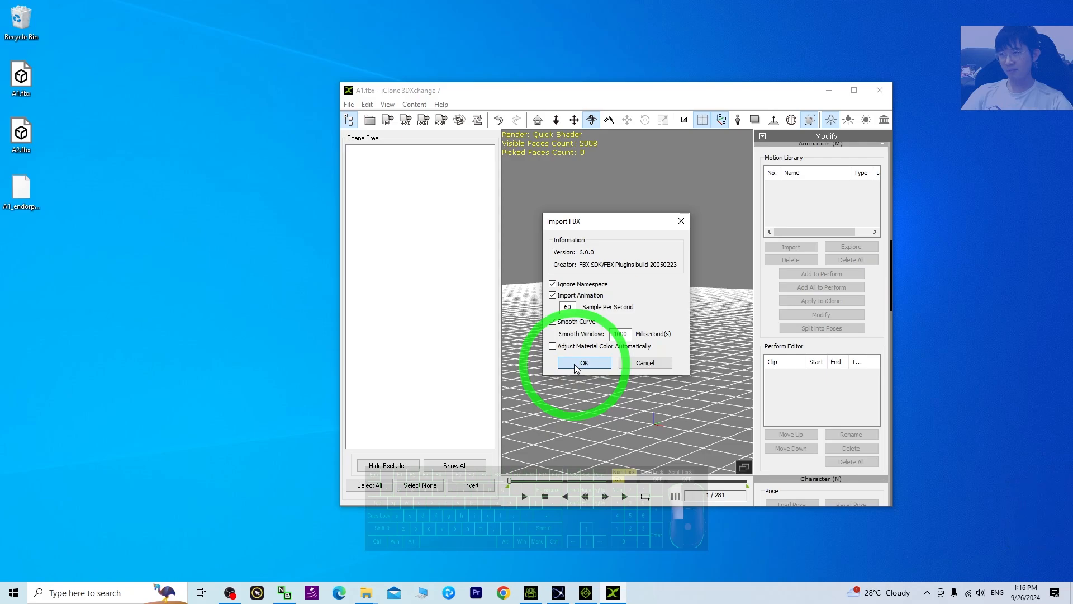
- Import A2.fbx with Import Animation checked and orbit around its skeleton
left_click(583, 362)
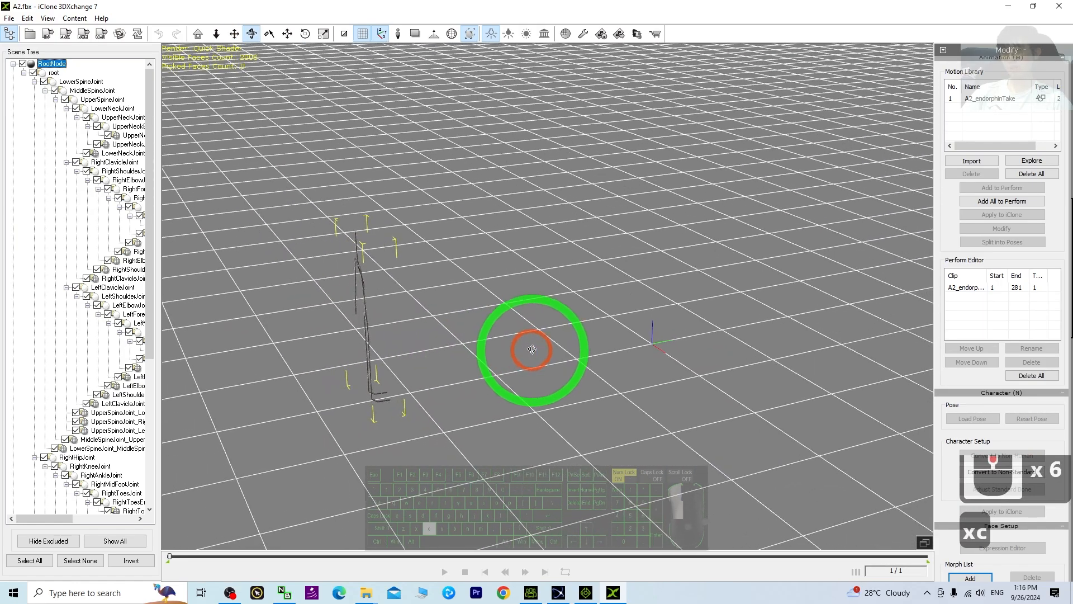
left_click_drag(532, 348, 435, 398)
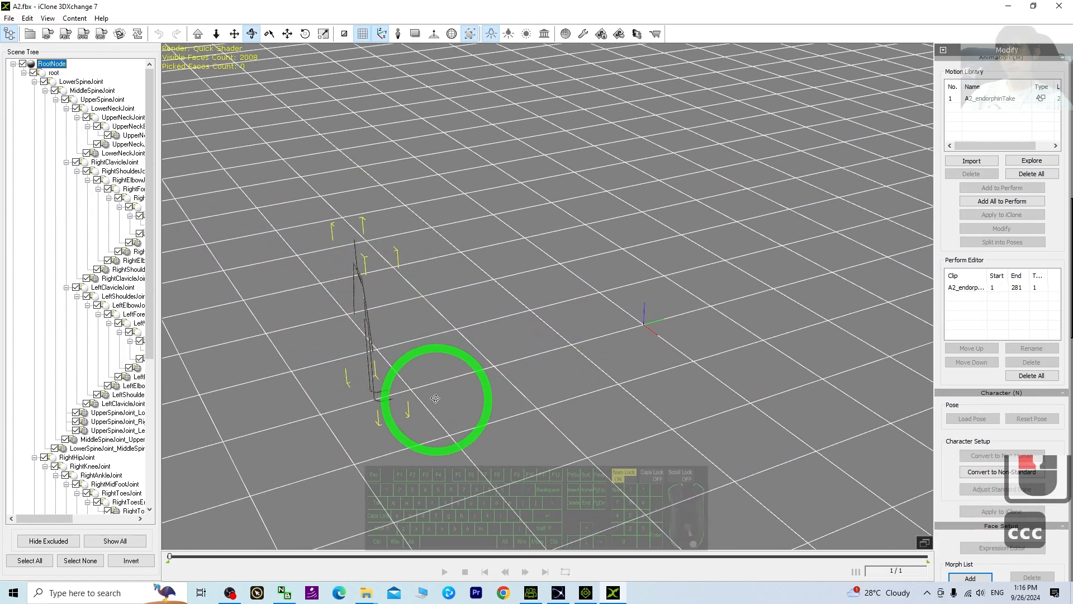
mouse_move(670, 325)
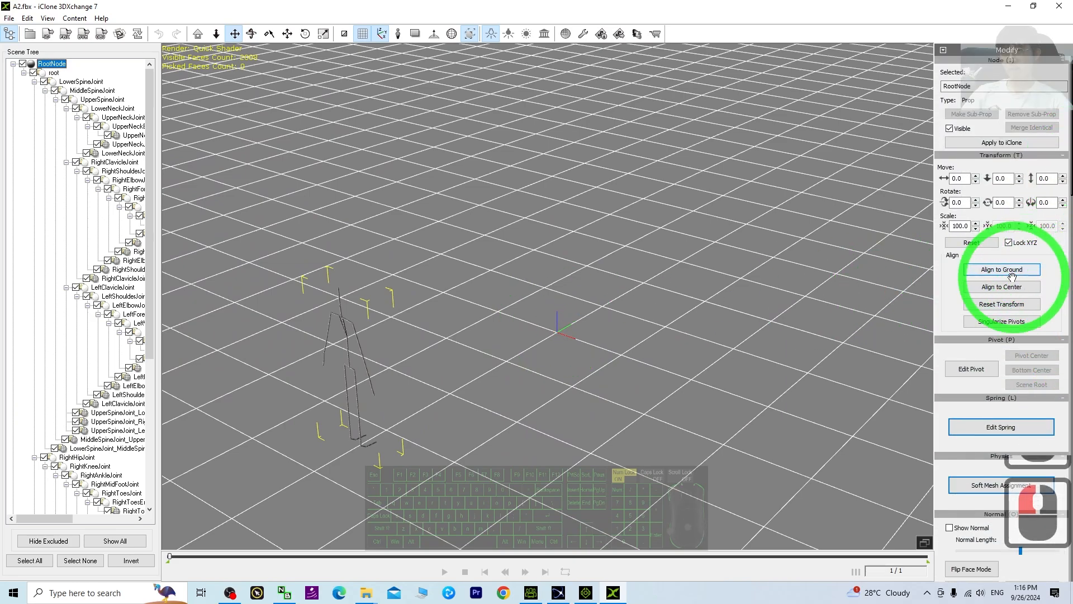
- Ground the A2 skeleton, reset its root transform to zero rotation, and scroll to Character Setup
left_click(1000, 269)
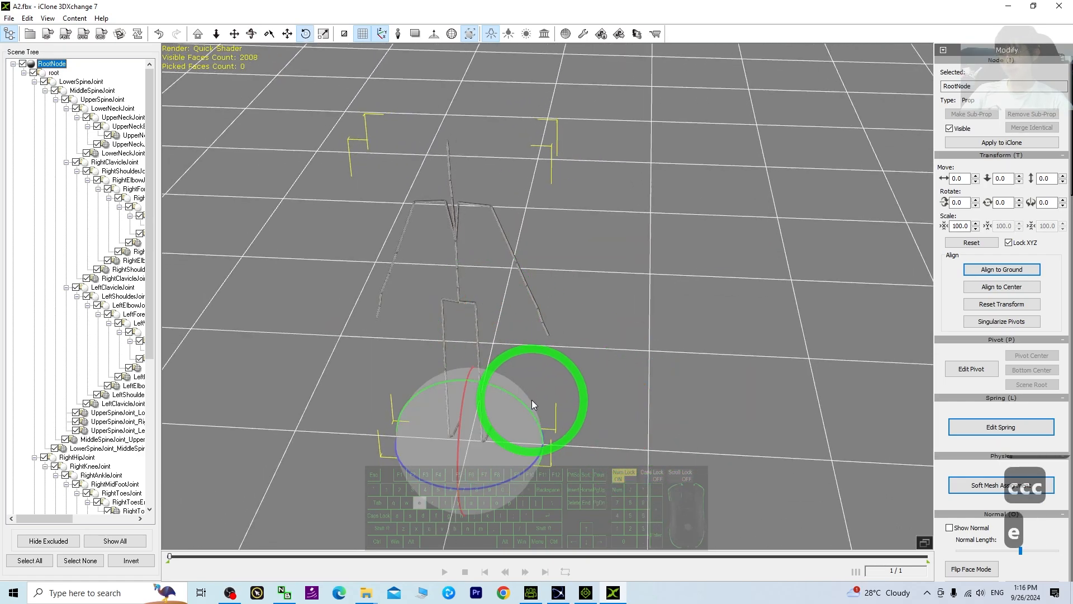
left_click_drag(534, 403, 414, 490)
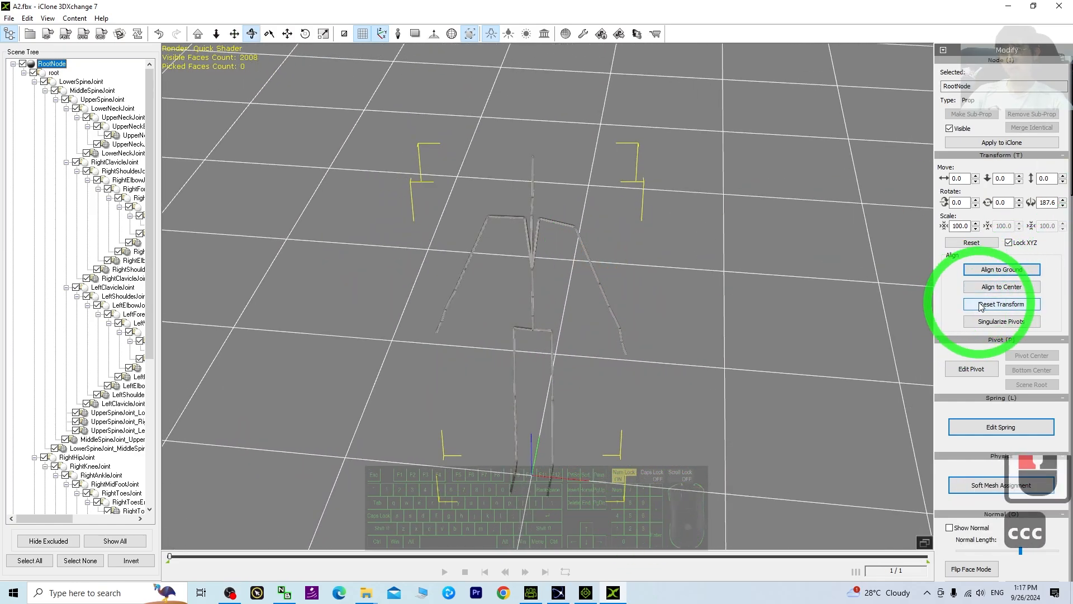
left_click(999, 304)
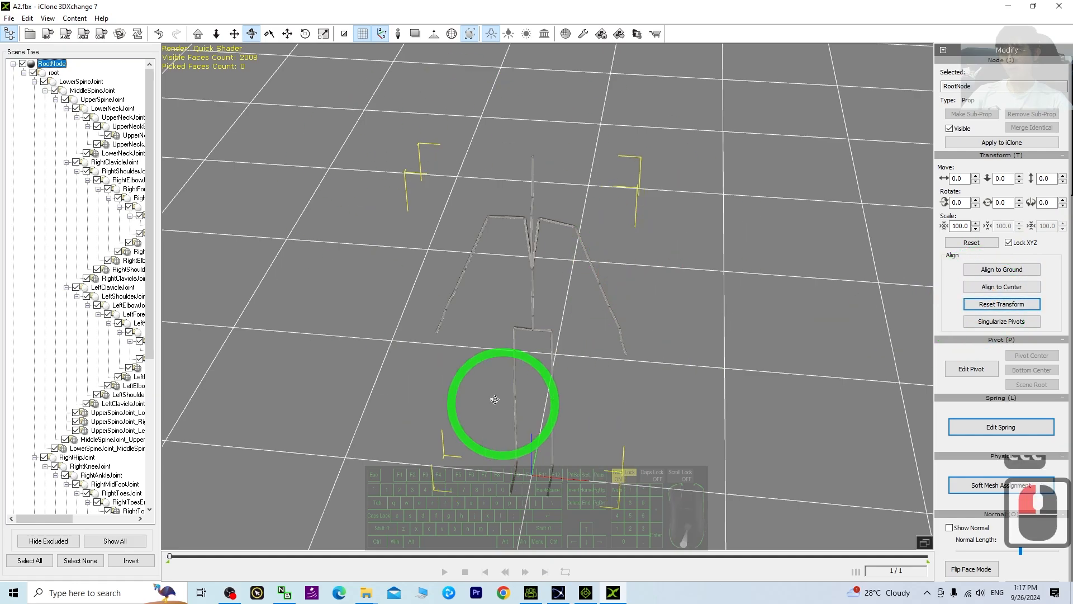
left_click_drag(495, 399, 560, 391)
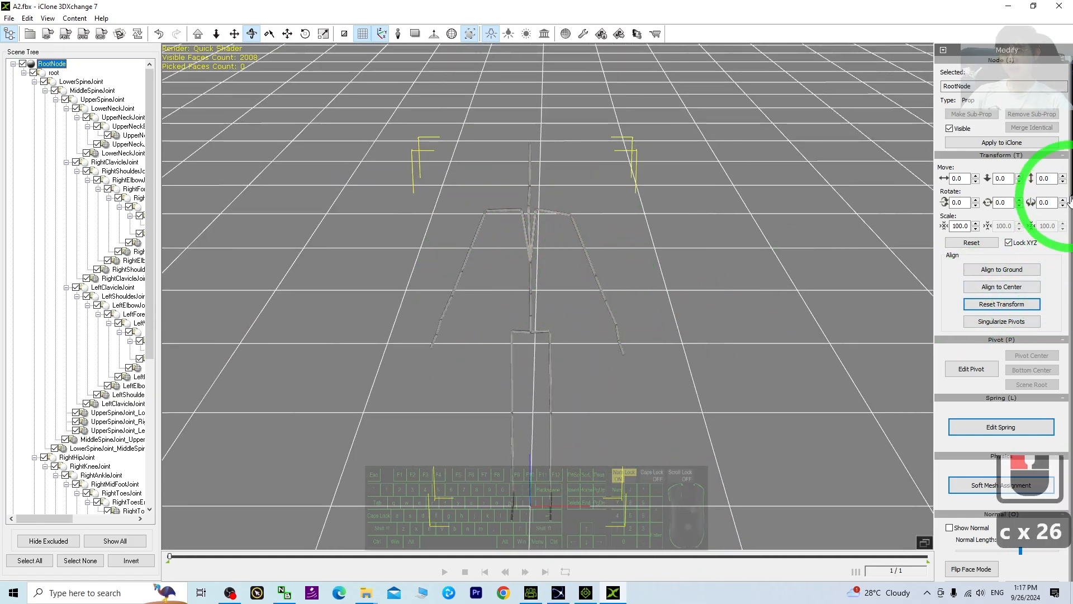
scroll("down", 3)
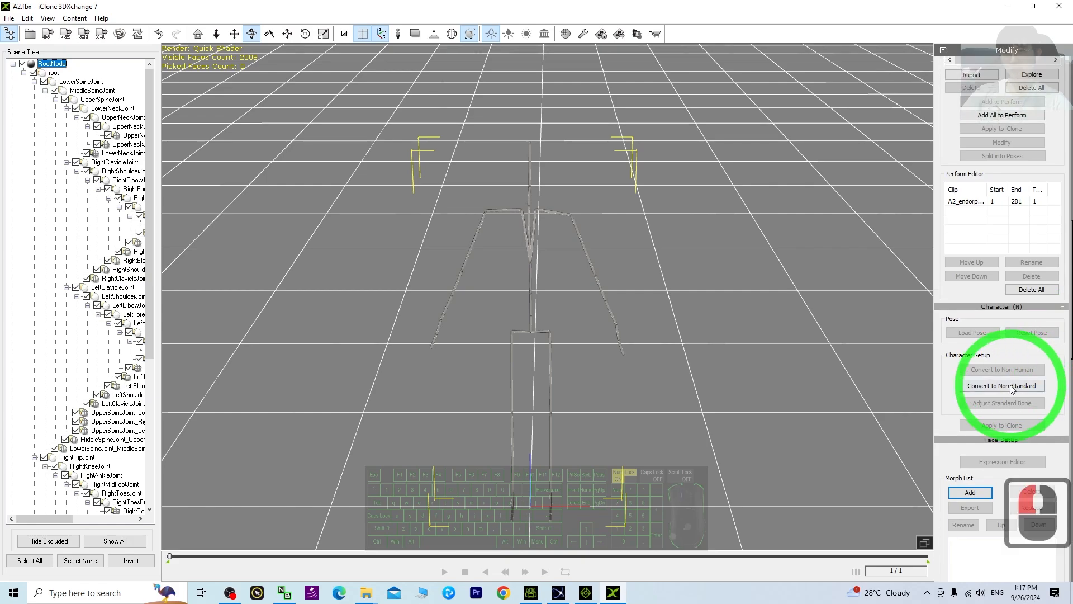
- Convert to non-standard, map the A2 bones in the characterization profile and adjust the left shoulder for the T-pose
left_click(1001, 386)
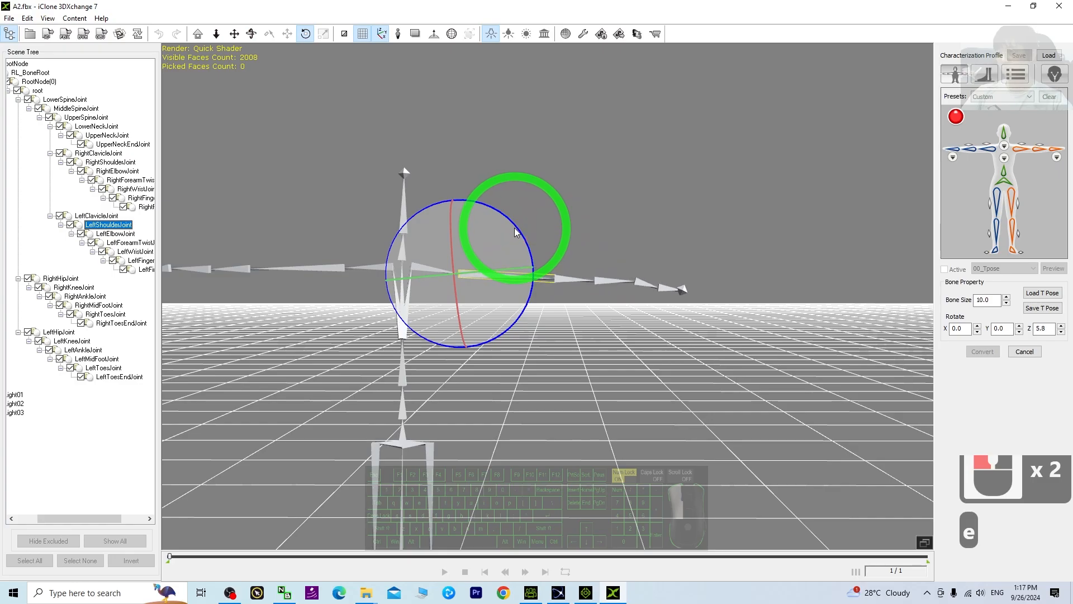
left_click_drag(513, 232, 561, 335)
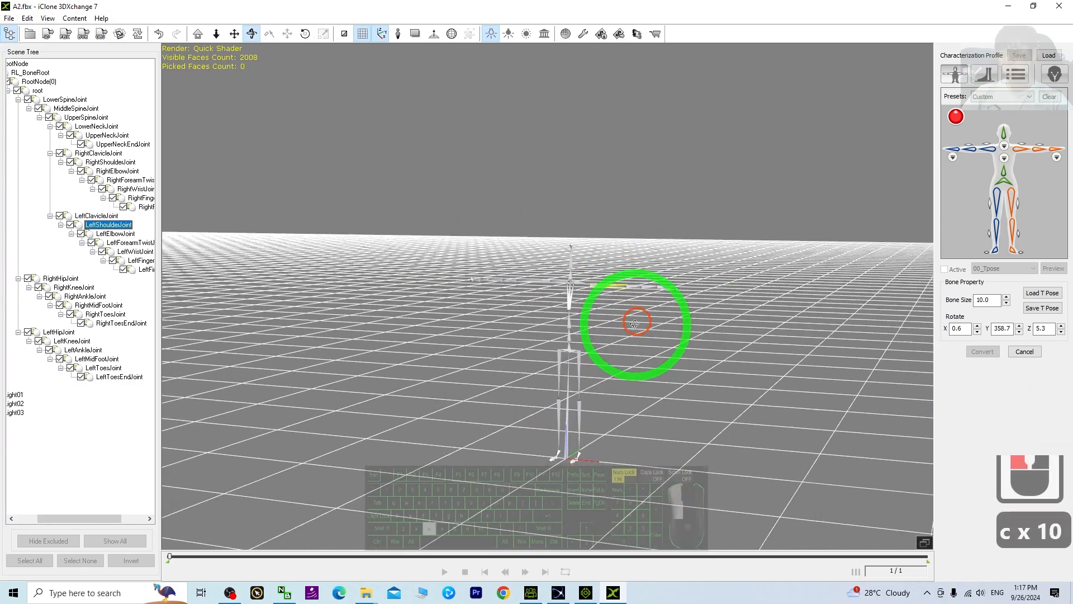
left_click_drag(636, 322, 667, 86)
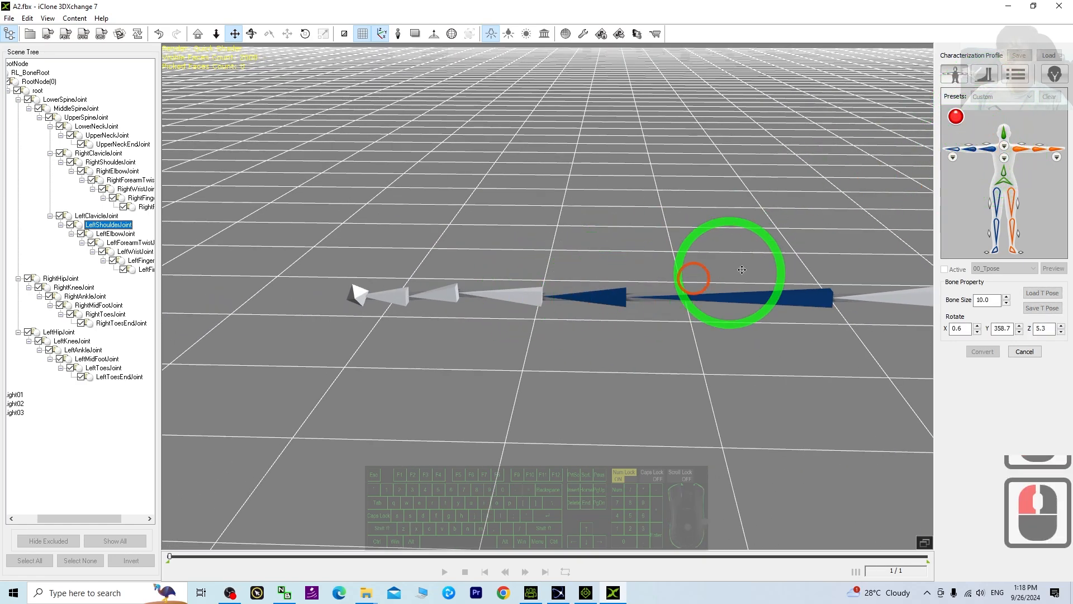
left_click_drag(741, 270, 421, 287)
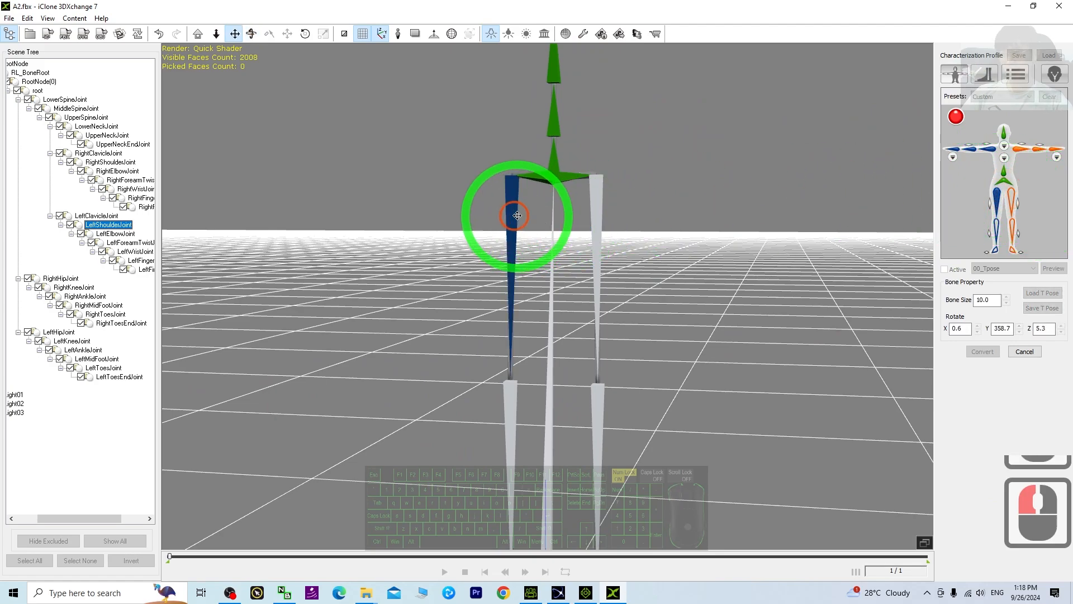
left_click_drag(516, 216, 506, 409)
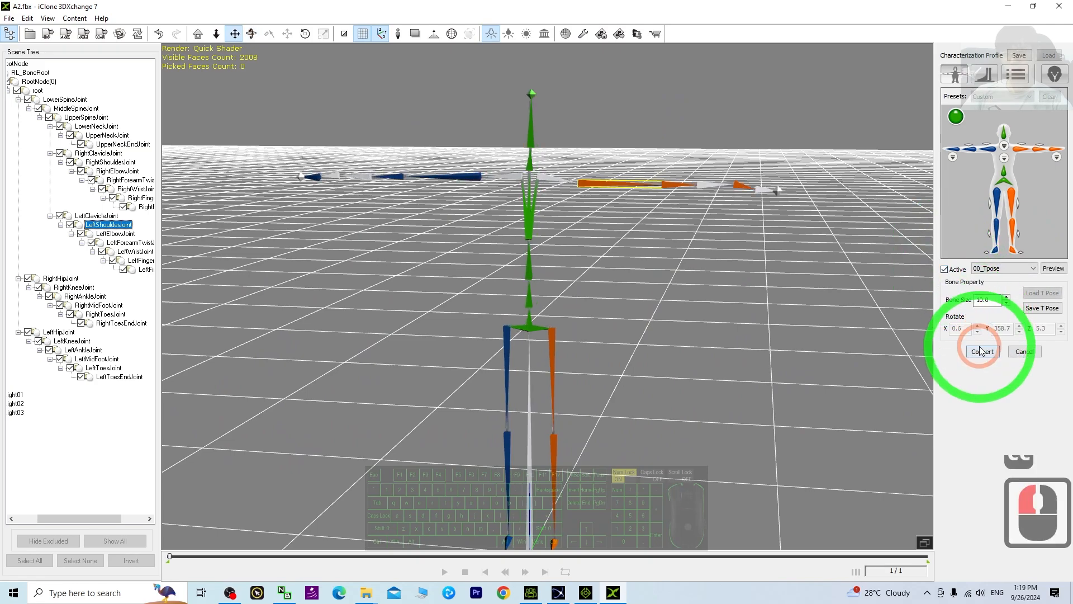
- Convert the A2 skeleton, accept the Motion Library notice, and play then stop the 281-frame endorphin take
left_click(981, 351)
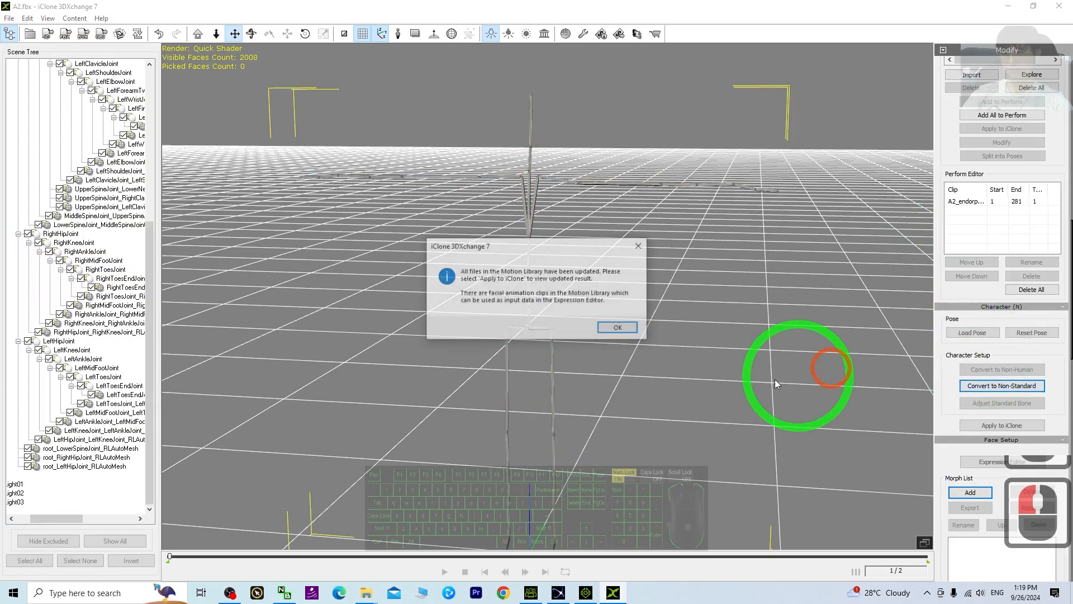
left_click(615, 327)
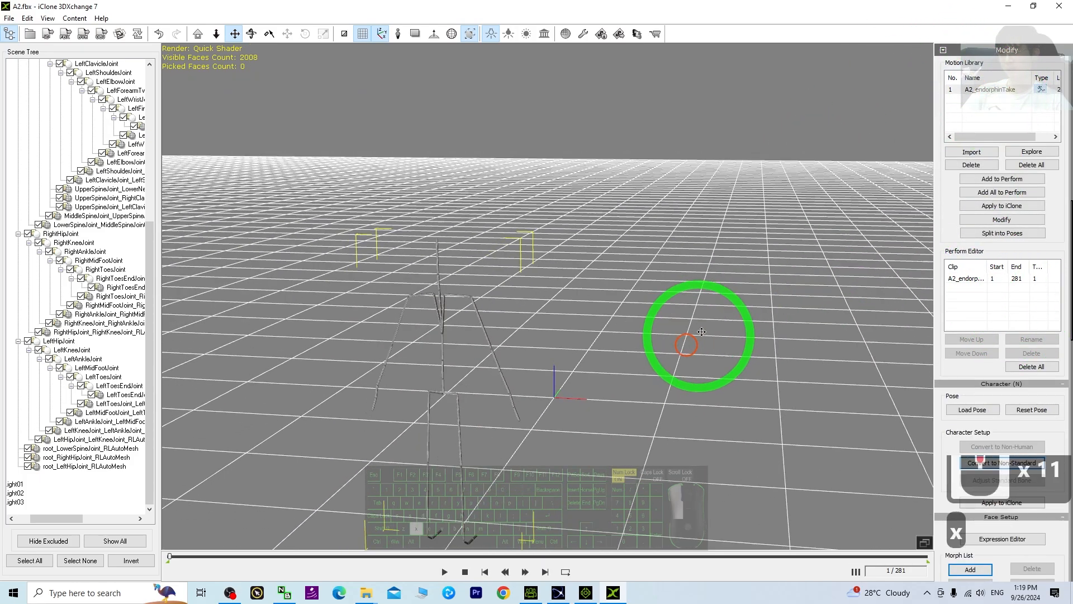
left_click(444, 571)
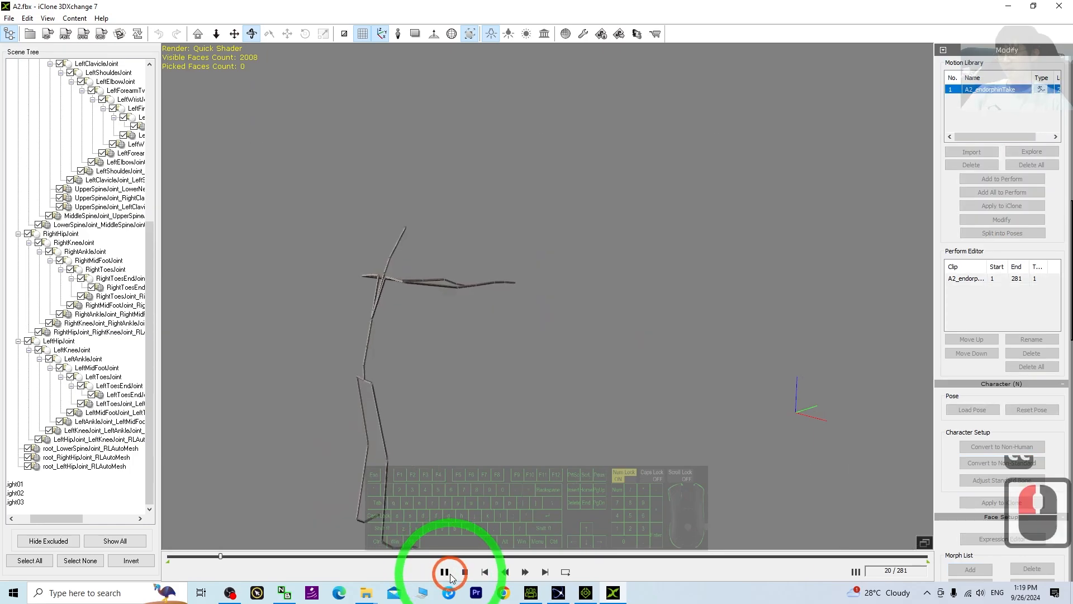
left_click(443, 571)
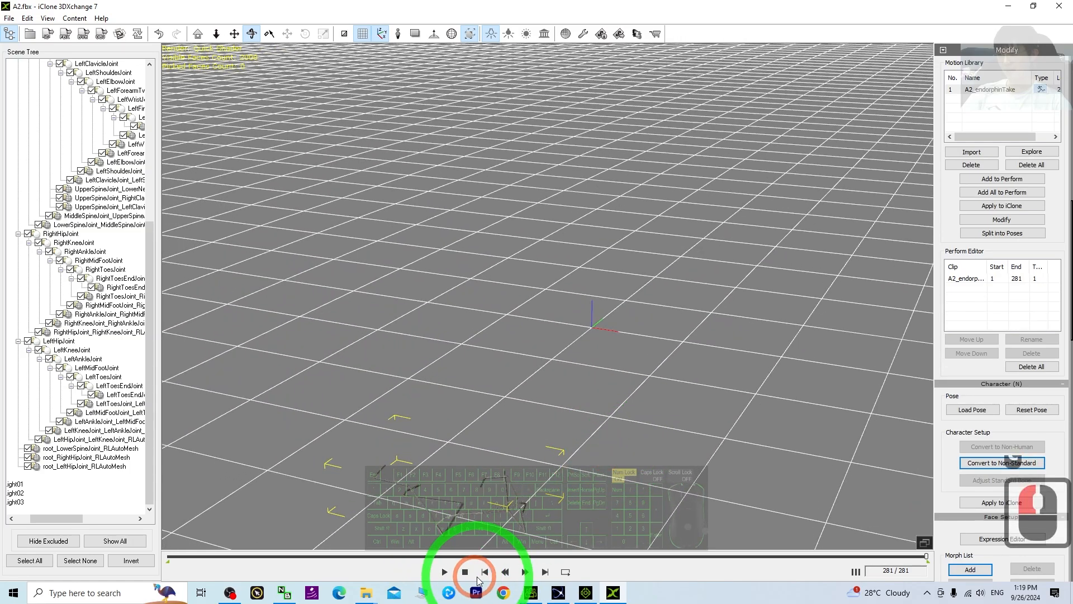
left_click(484, 571)
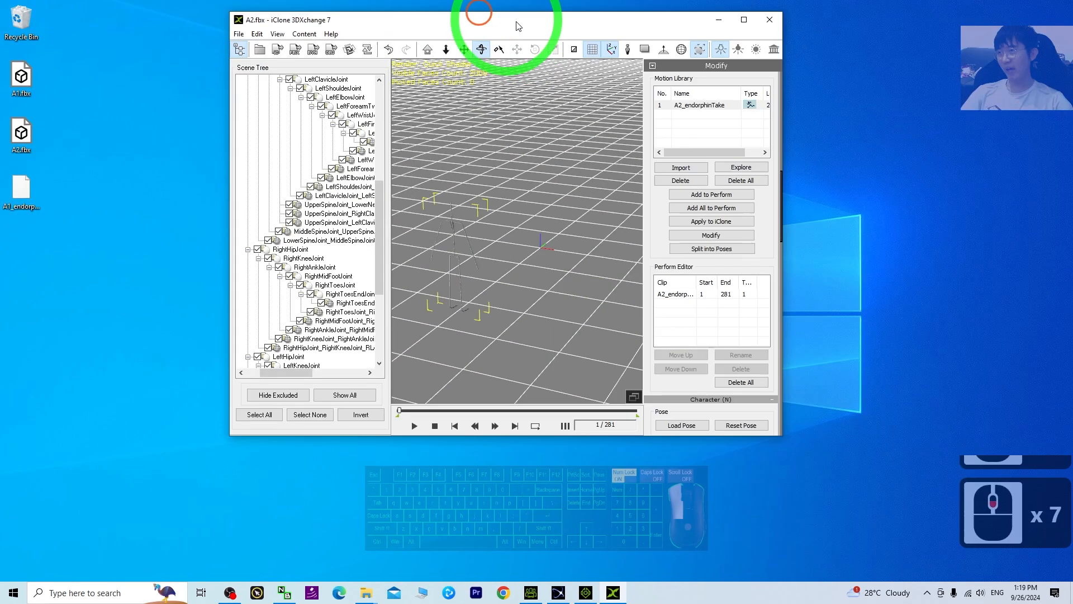
- Export the A2 endorphin take as an iMotion file to the Desktop via File > Export, then close 3DXchange
left_click(391, 79)
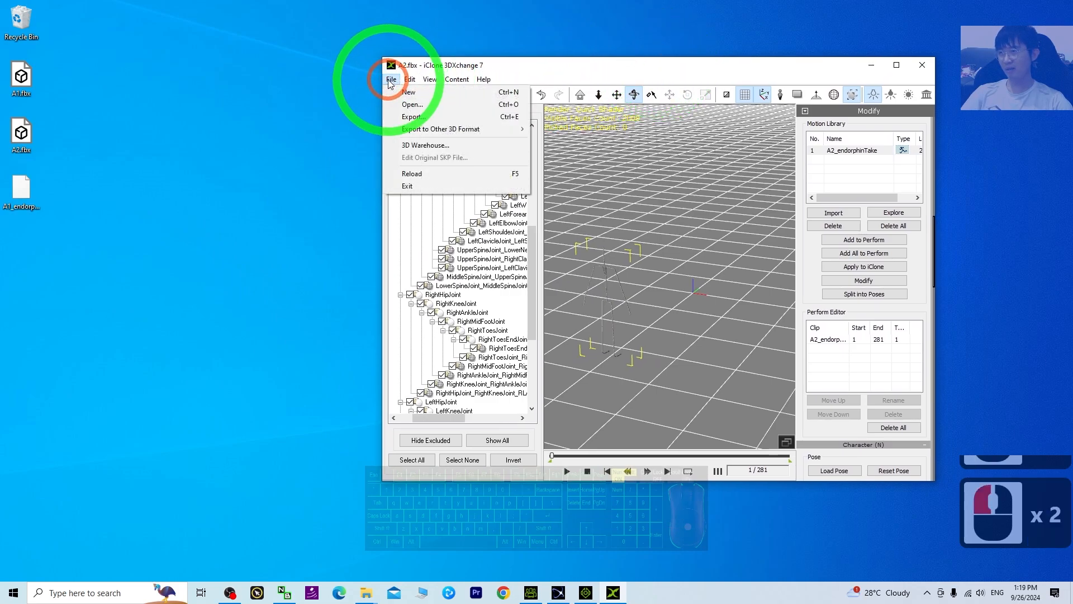
left_click(412, 116)
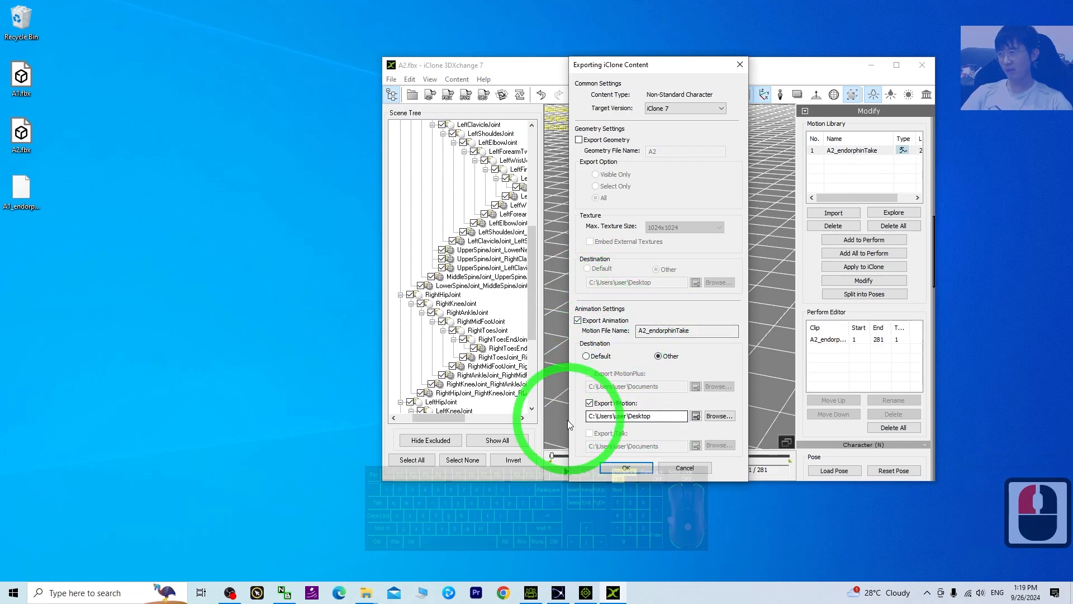
left_click(623, 467)
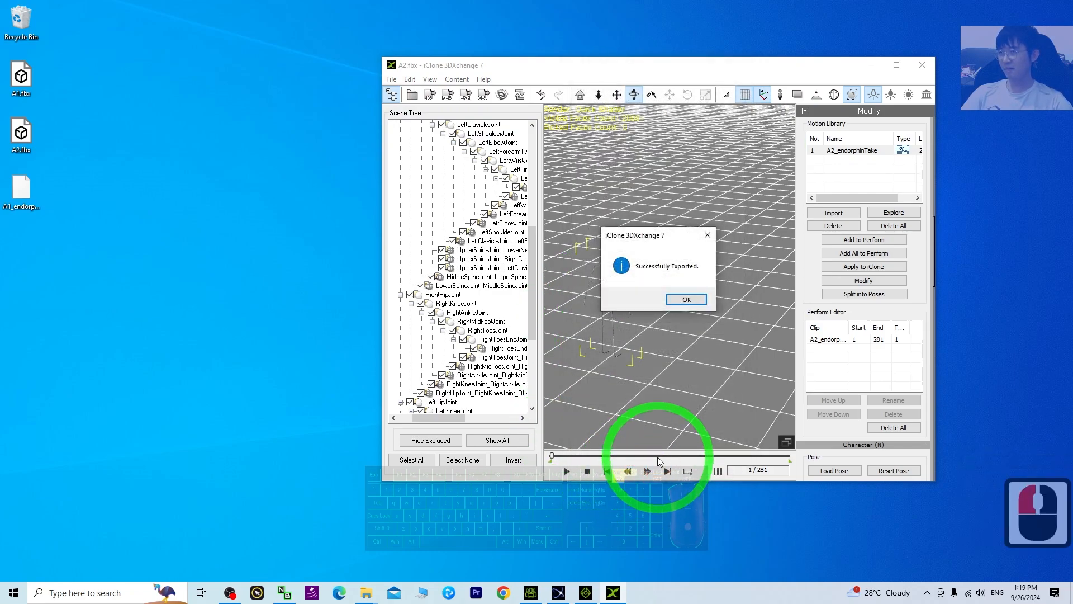
left_click(685, 300)
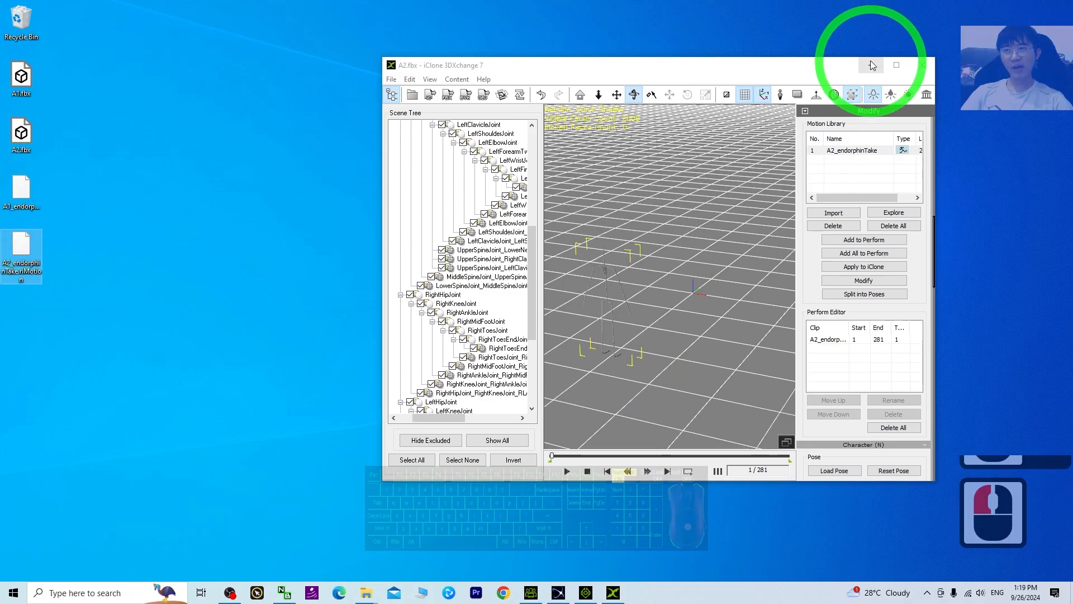
left_click(870, 65)
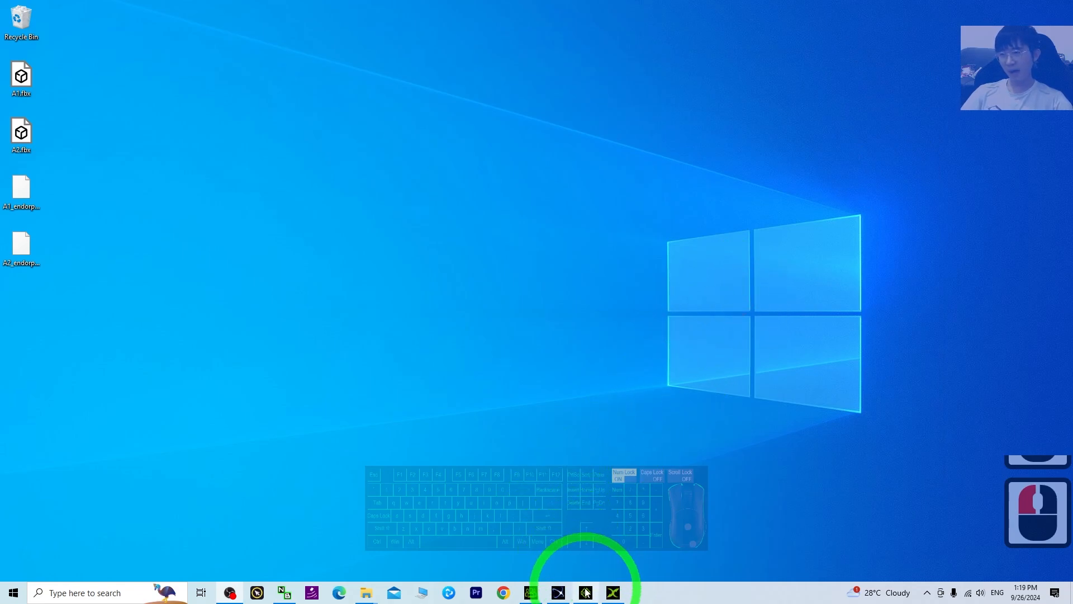
- Add the ActorCore Party_F_0001 character to the iClone 8 scene from Content > Actor > Character
left_click(584, 593)
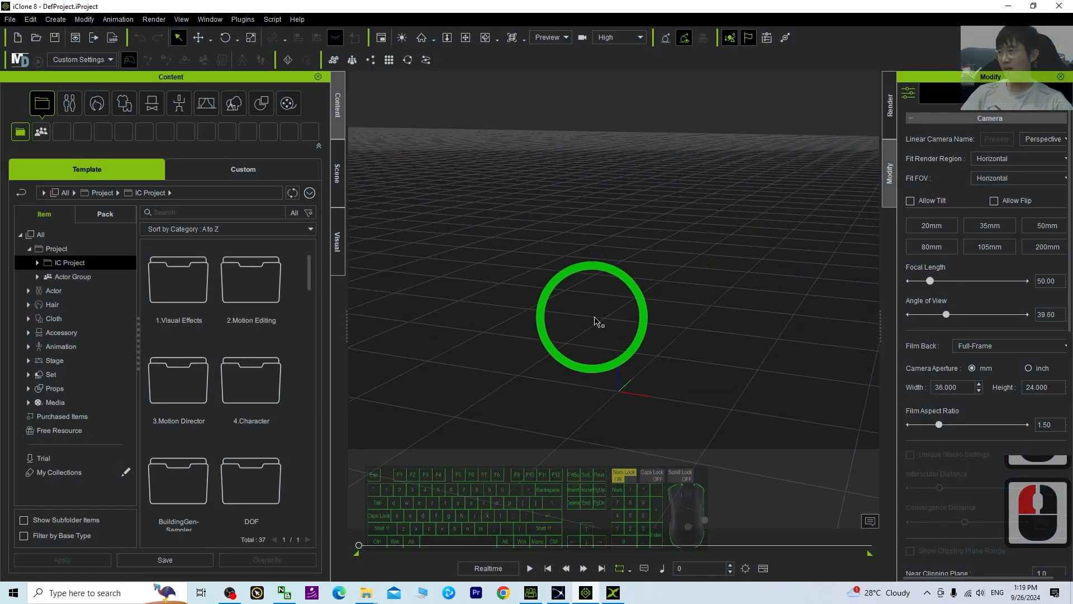
left_click(68, 103)
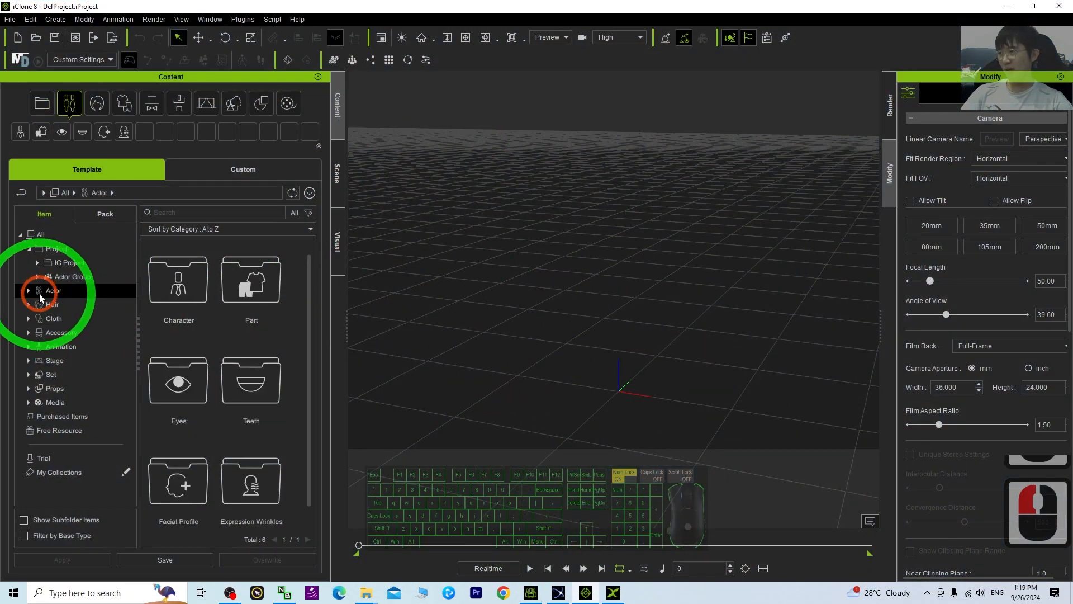
double_click(68, 304)
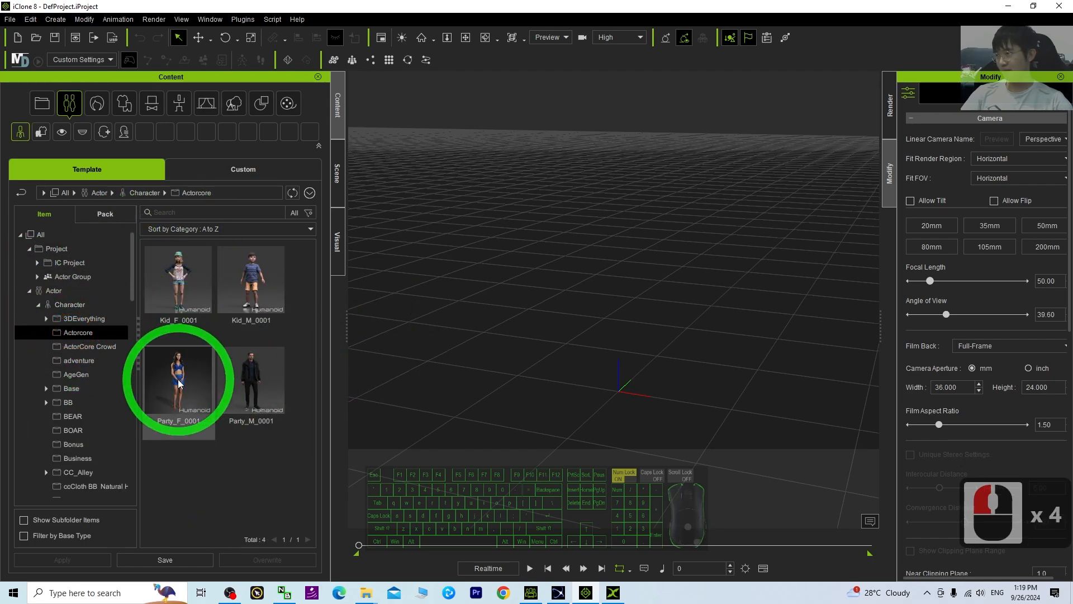
left_click(88, 346)
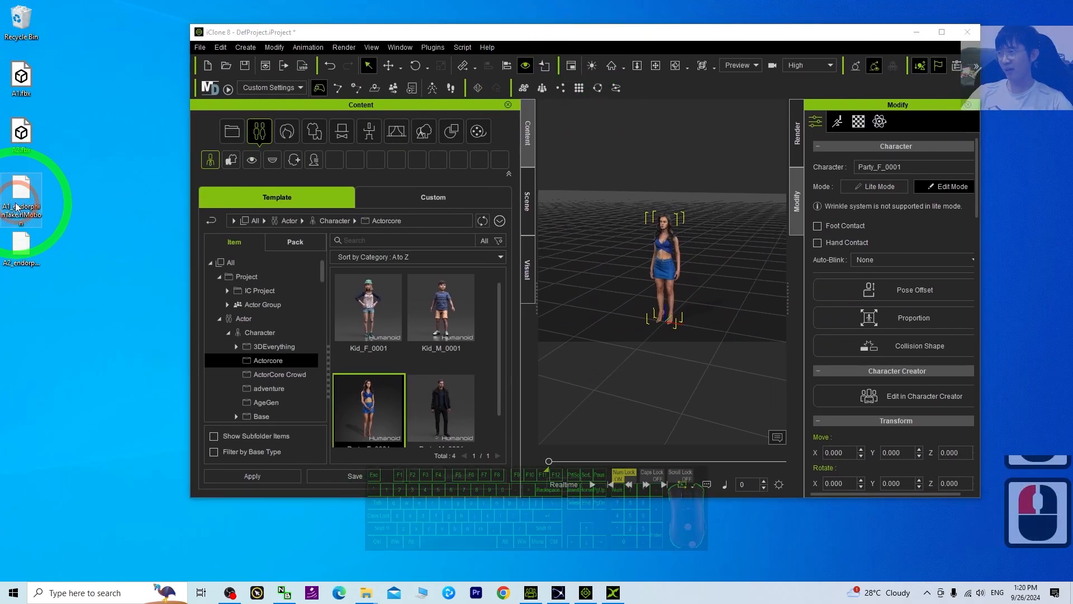
- Apply the exported .rlMotion file to Party_F_0001, play it once and rewind to the start
left_click_drag(20, 199, 632, 199)
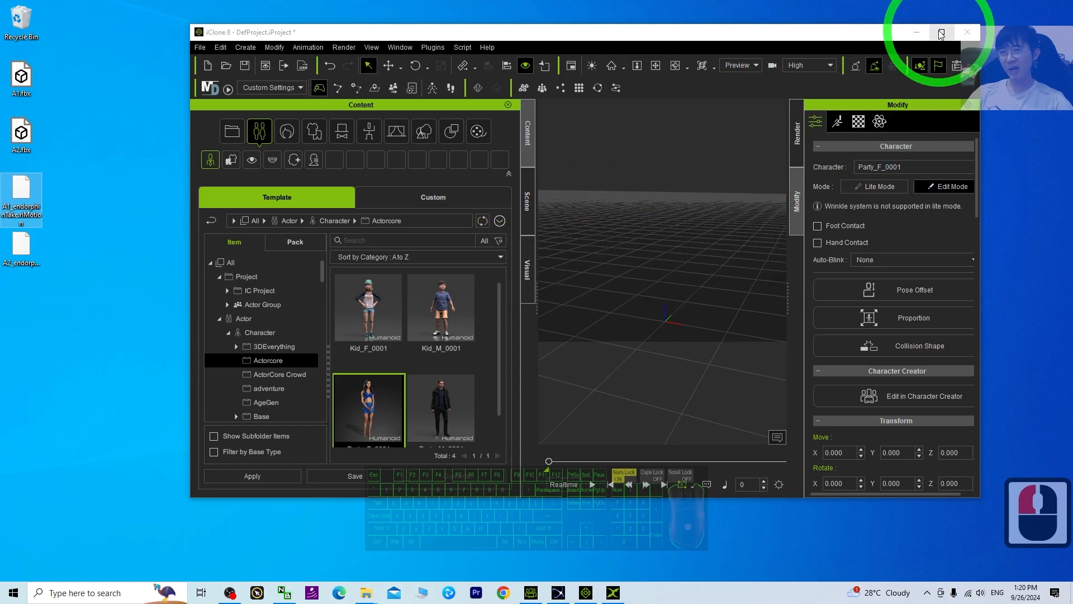
left_click(941, 33)
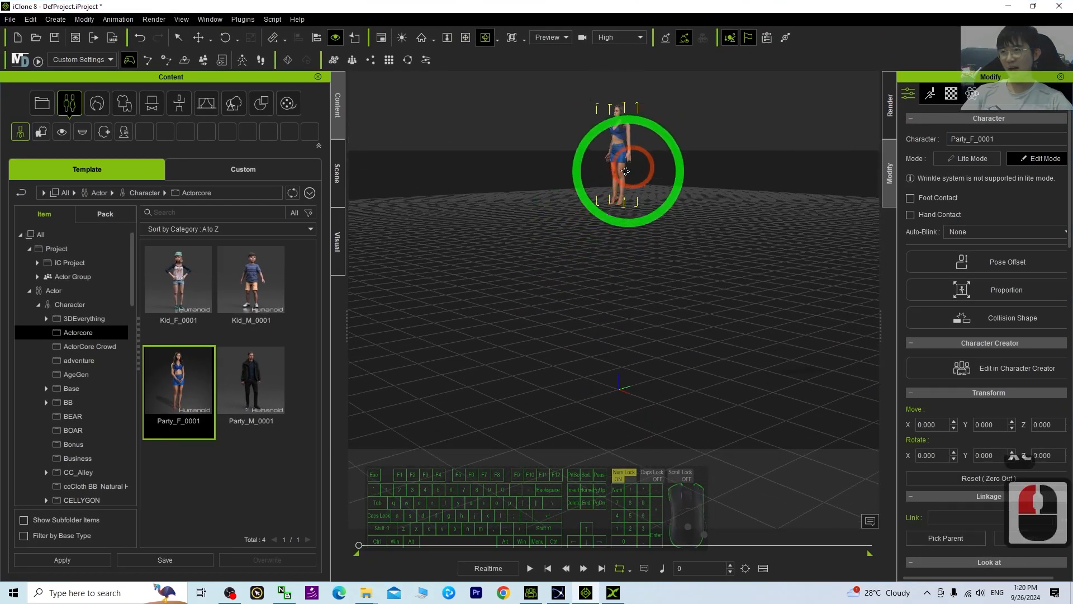
left_click(530, 567)
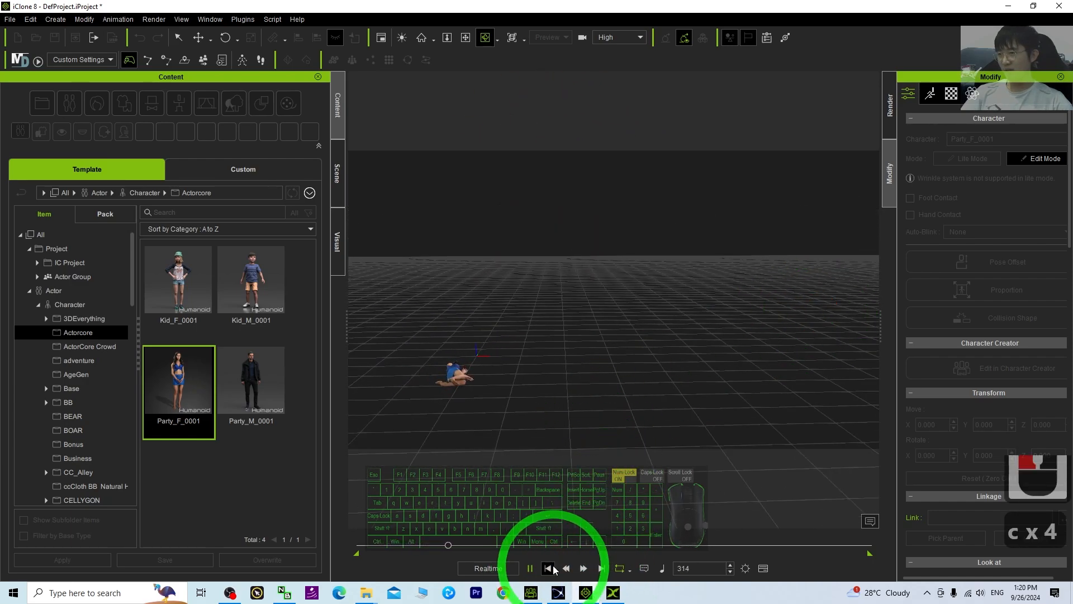
left_click(548, 568)
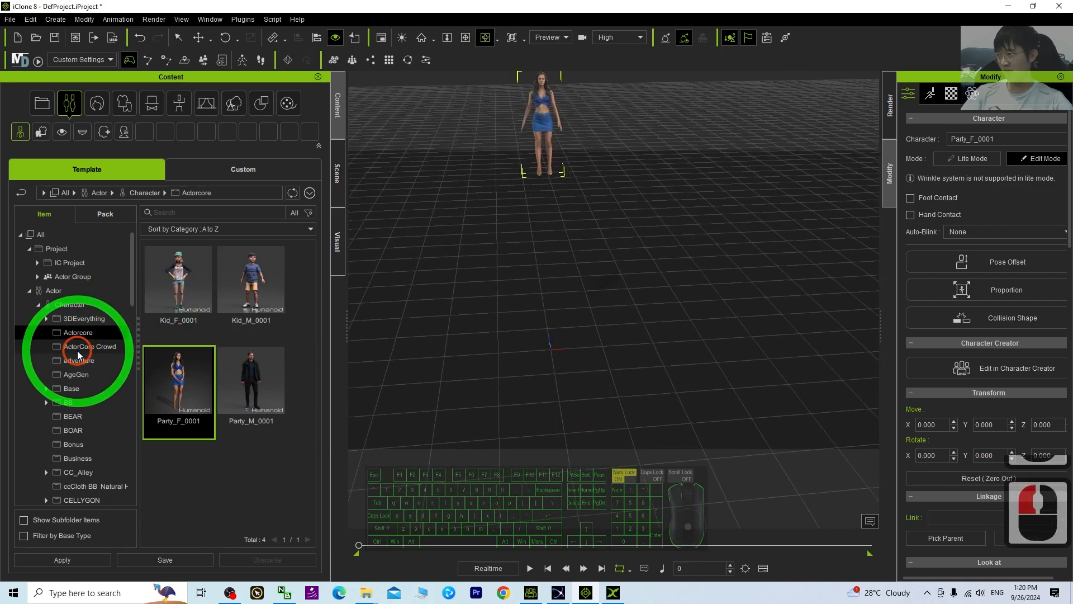
- Add the Kevin ActorSCAN character from the ActorCore Crowd collection to the scene
left_click(89, 345)
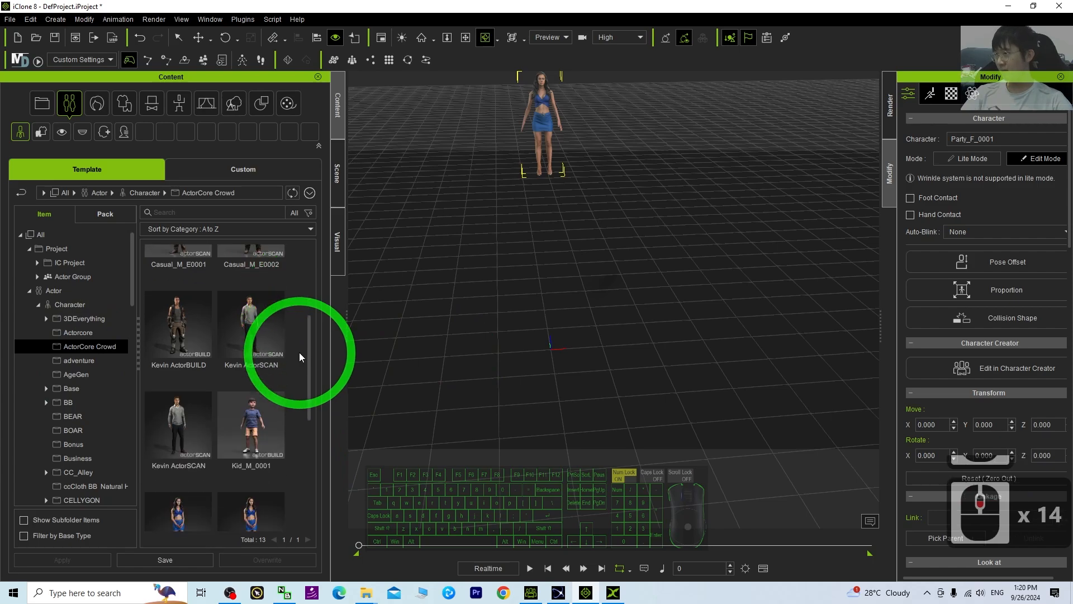
scroll("down", 3)
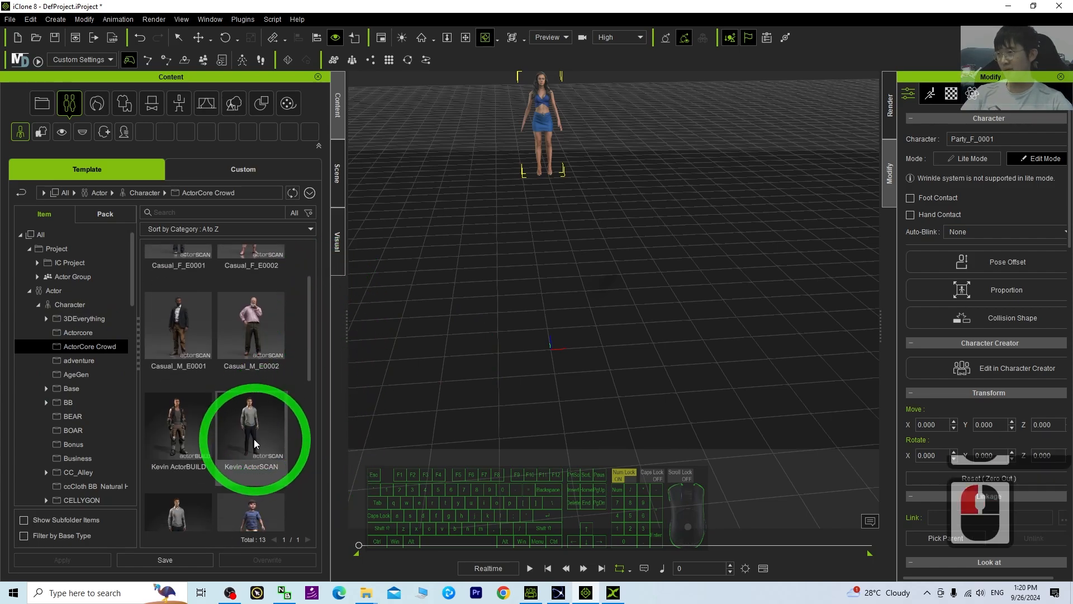
double_click(252, 428)
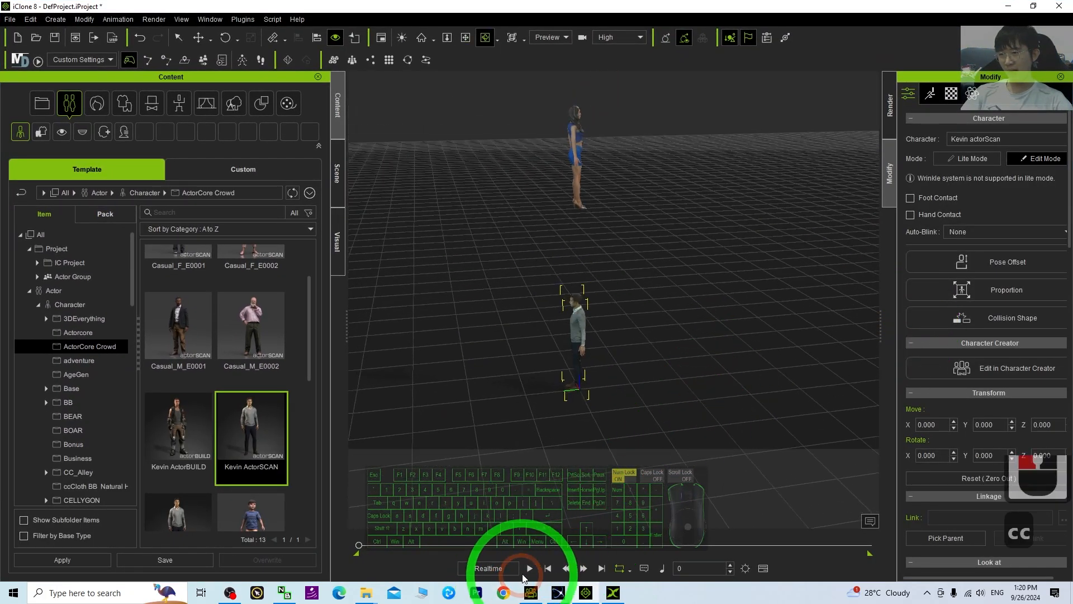
left_click(528, 568)
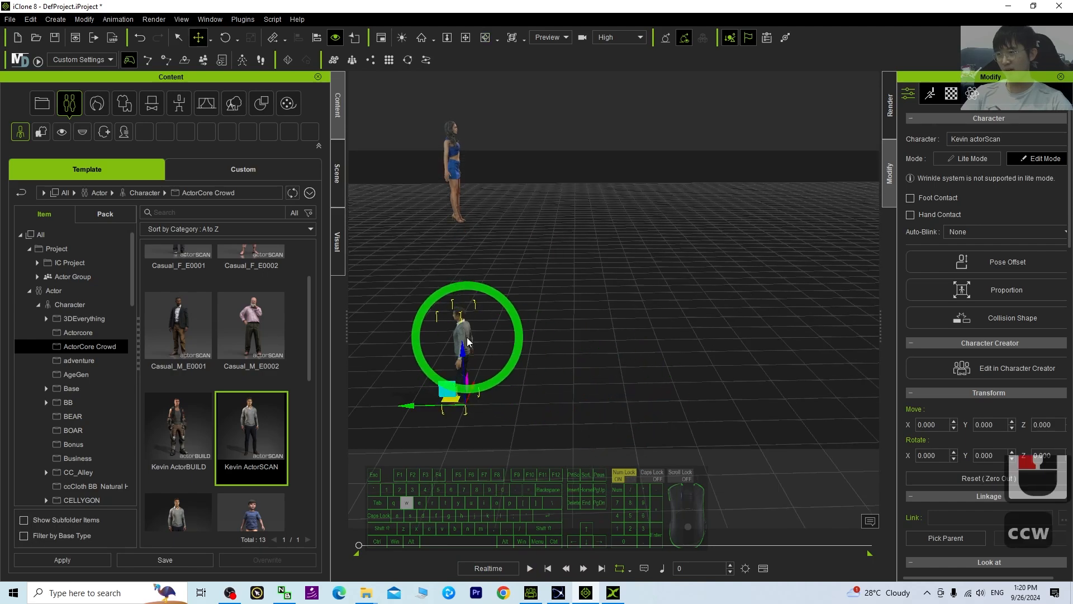
- Slide Kevin along Y away from the female, play both falling motions and rewind to frame 1
left_click_drag(468, 335, 523, 403)
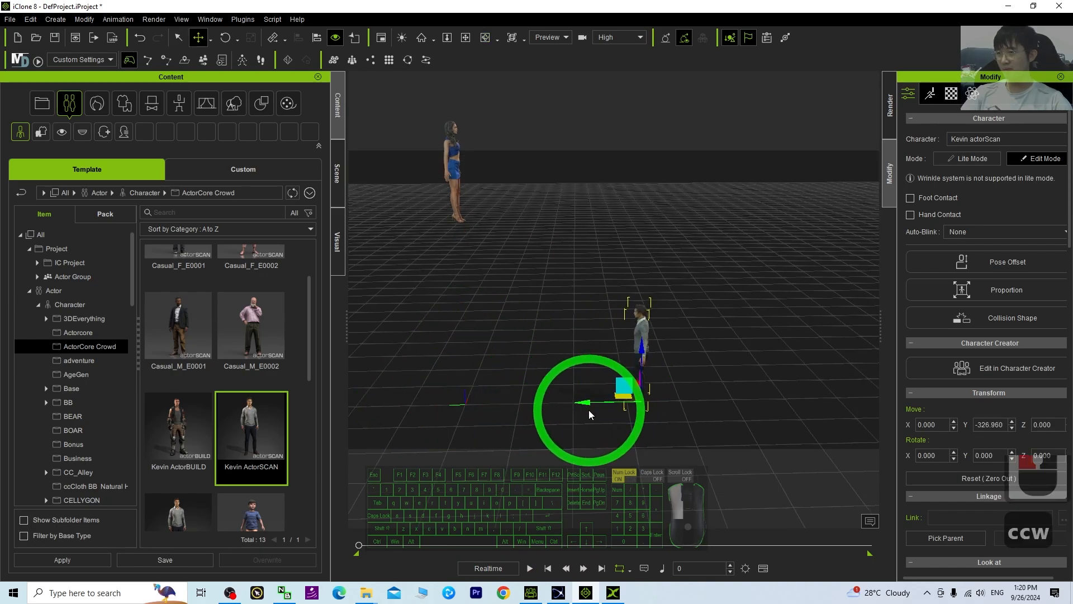
left_click(529, 568)
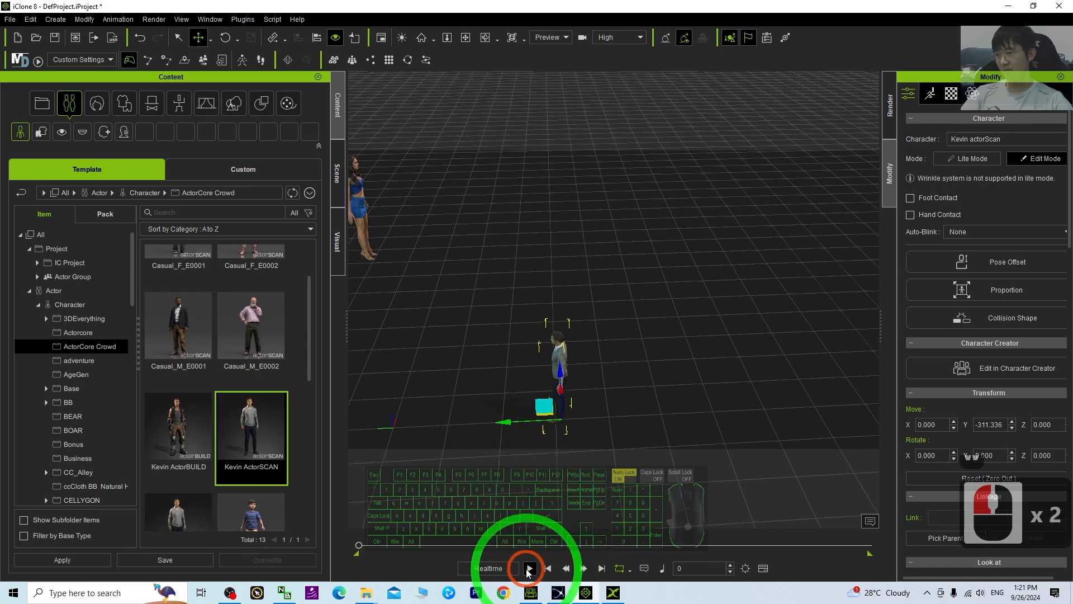
left_click(527, 567)
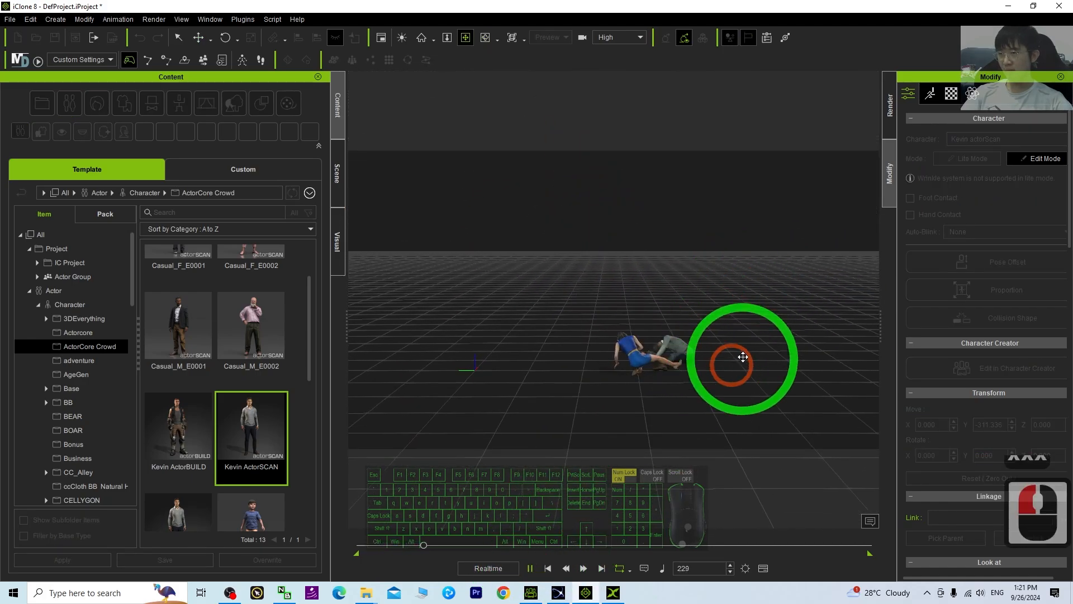
left_click(551, 568)
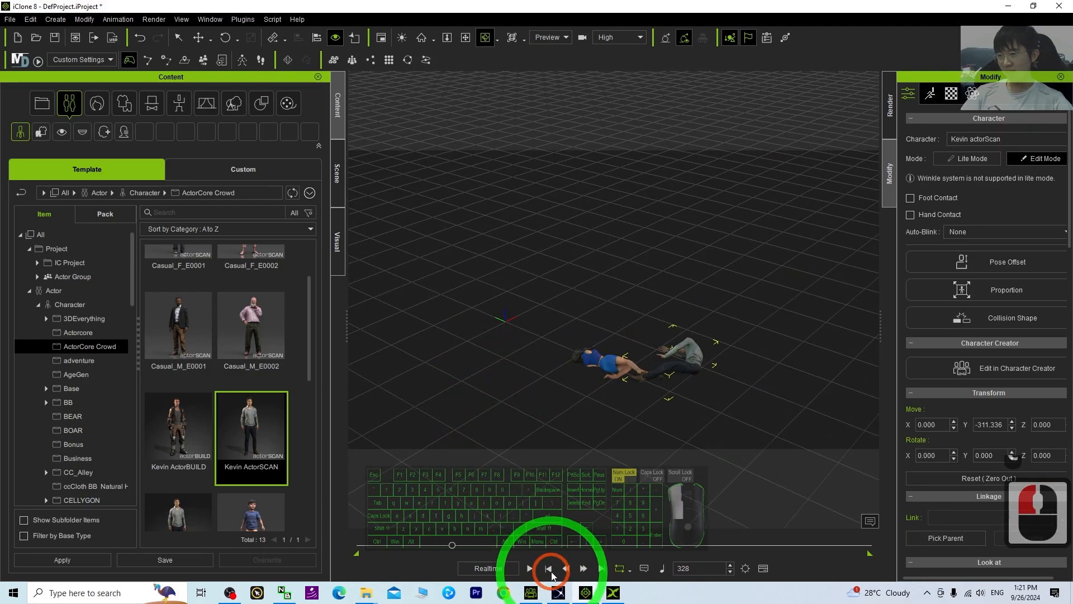
left_click(551, 568)
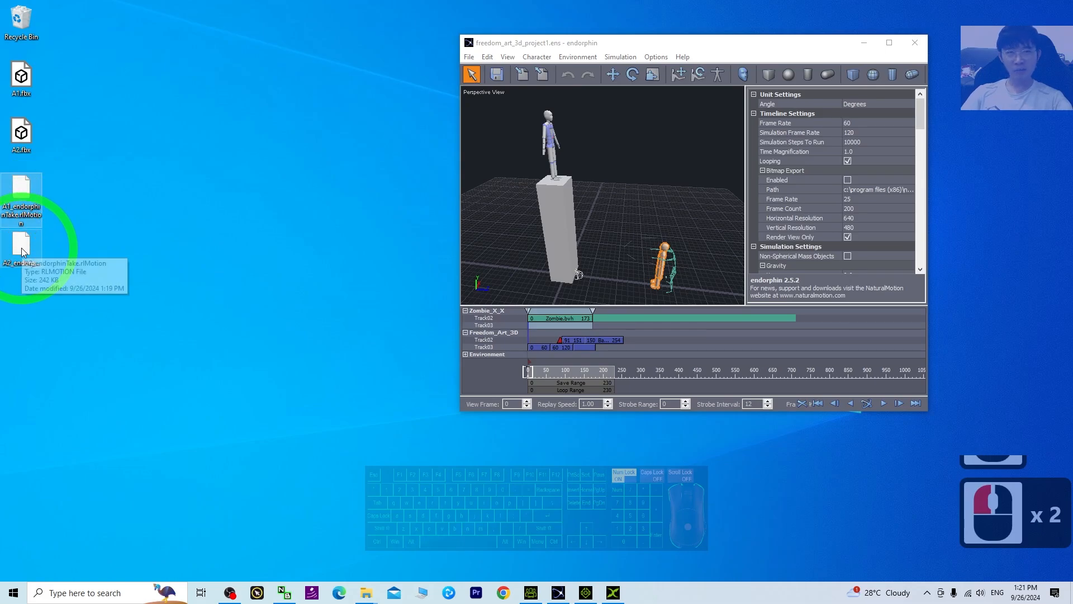
left_click(529, 592)
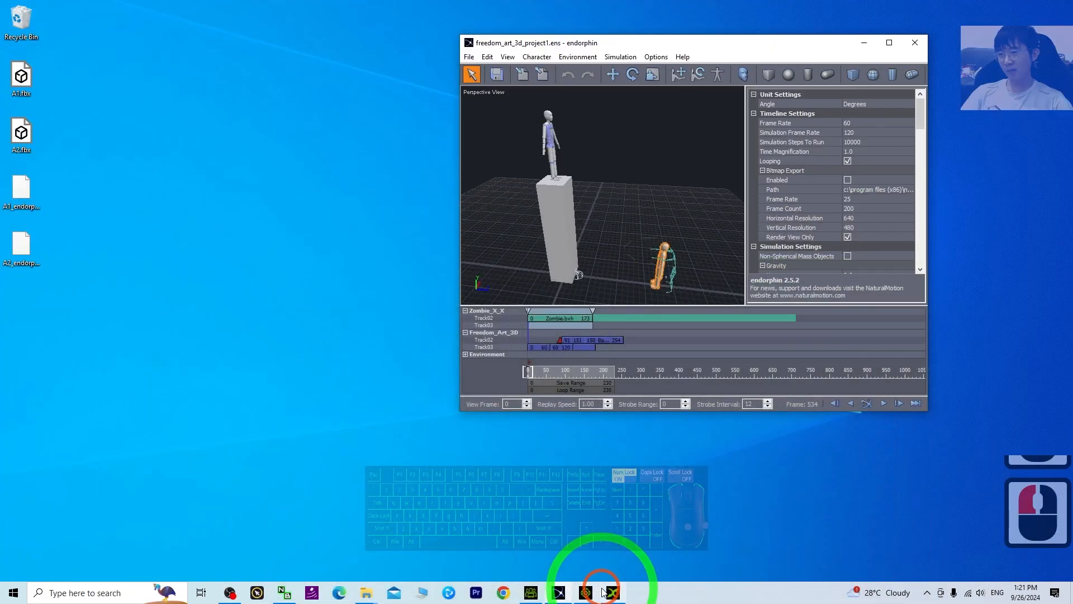
left_click(584, 592)
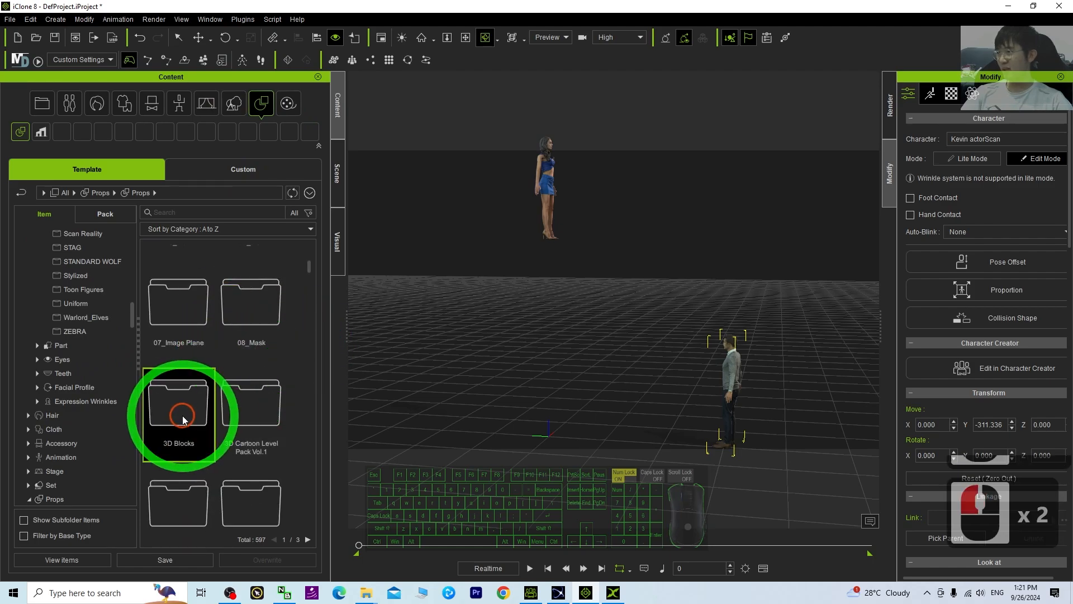
- Add Box_005 from Props > 3D Blocks, scaled tall, under the female character
double_click(178, 410)
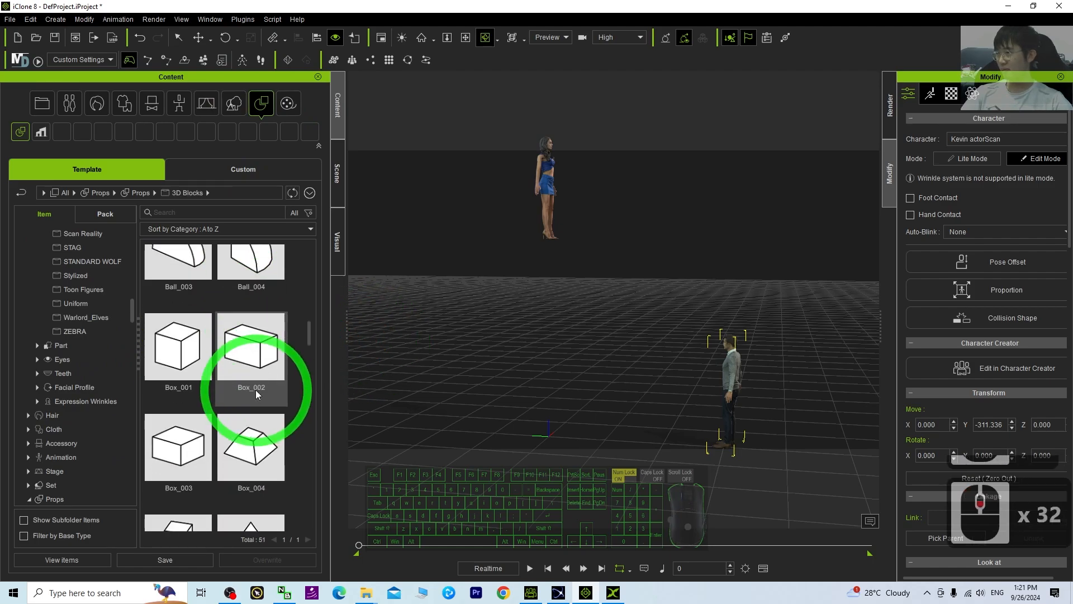
scroll("down", 3)
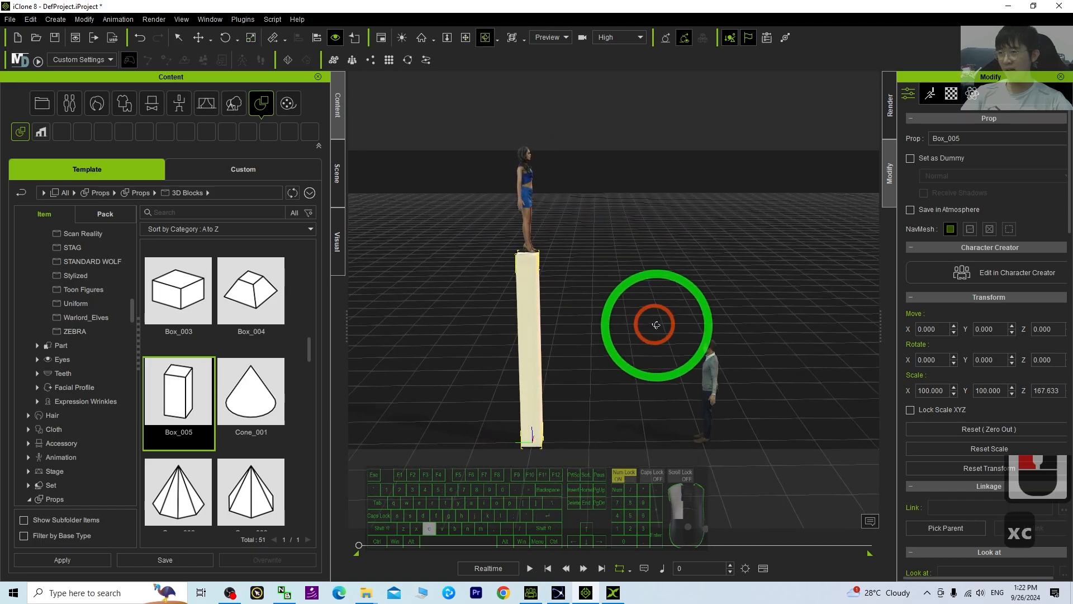
left_click(530, 567)
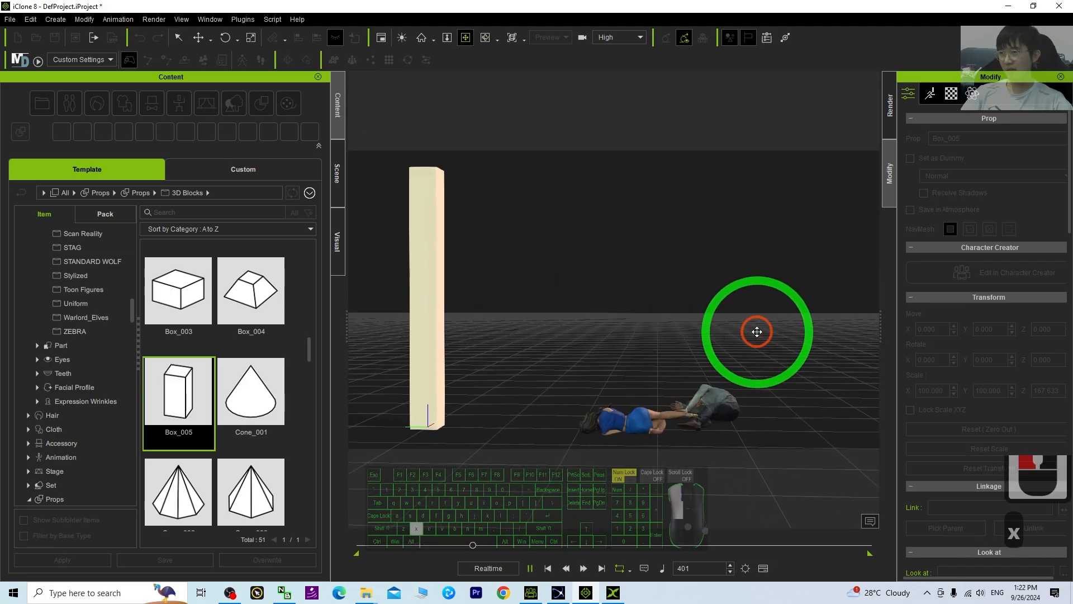
left_click(889, 94)
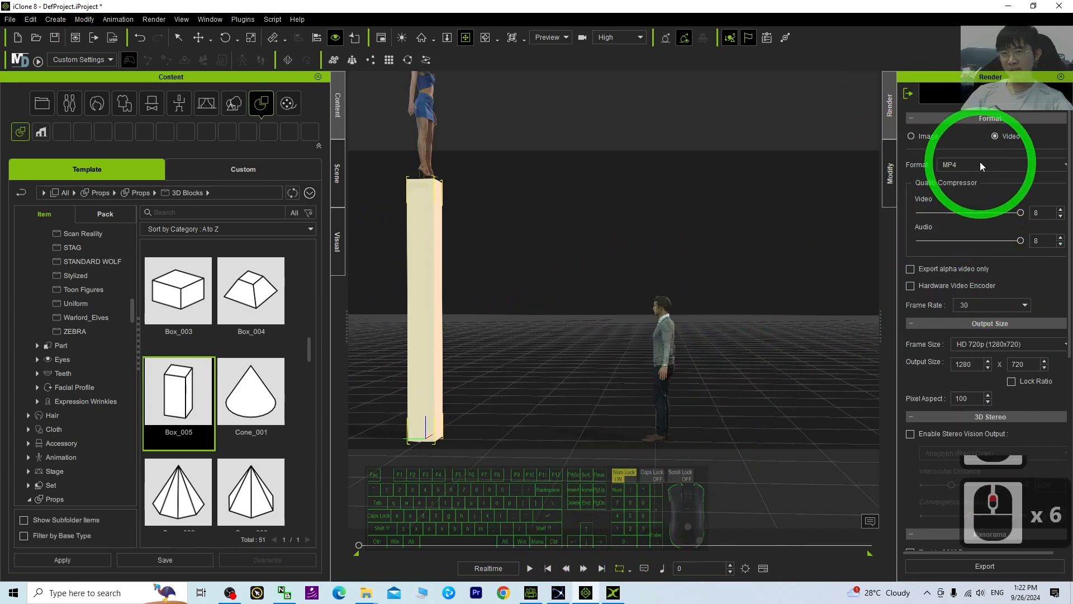
- Set video Render Frame Size to Viewport Resolution and play the box-jump animation
left_click(1005, 343)
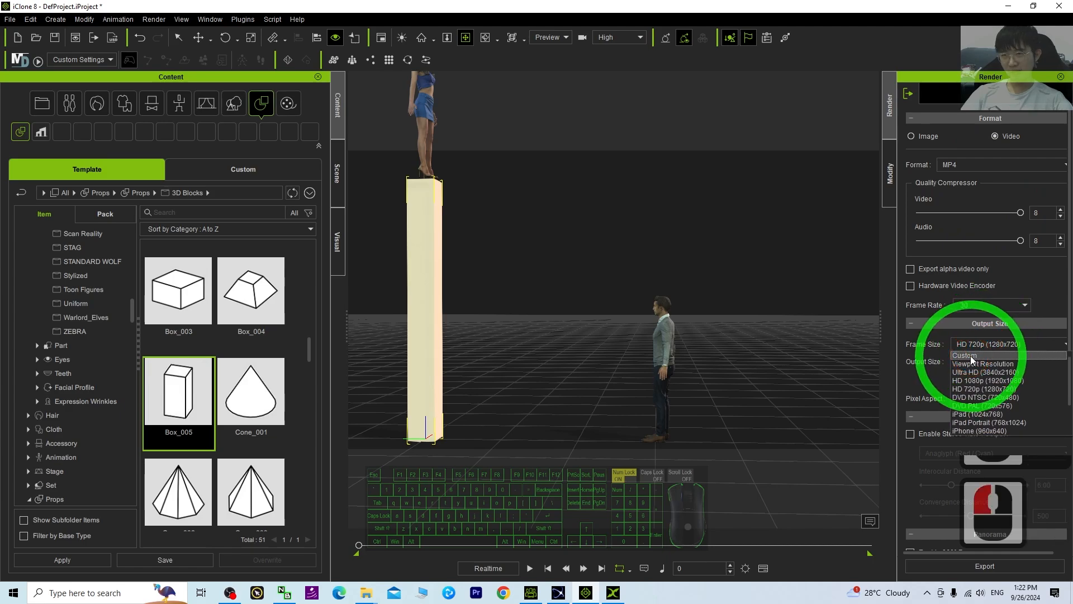
left_click(984, 363)
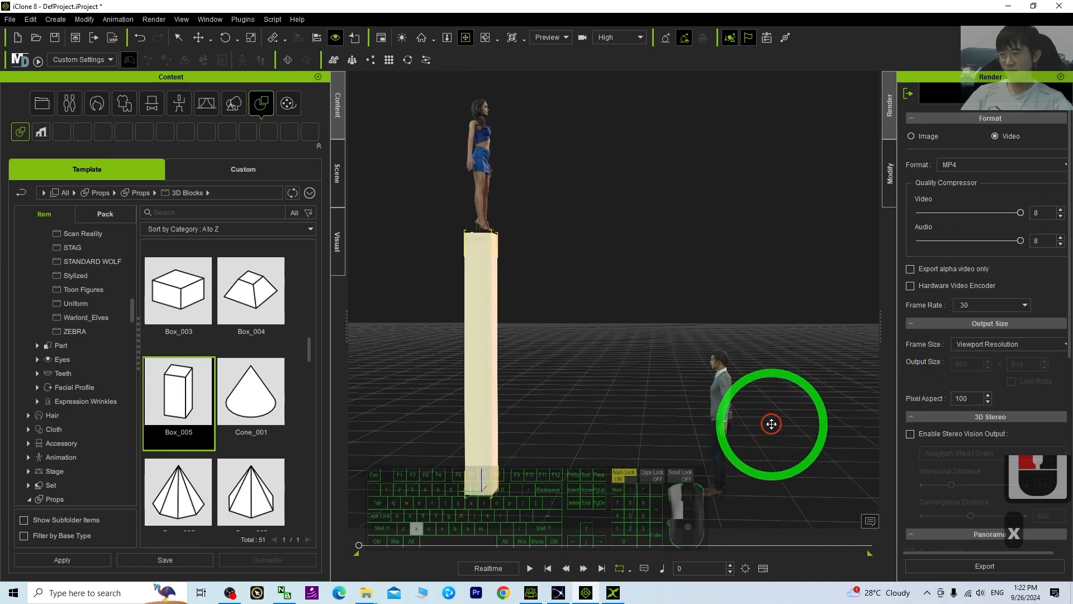
left_click(529, 568)
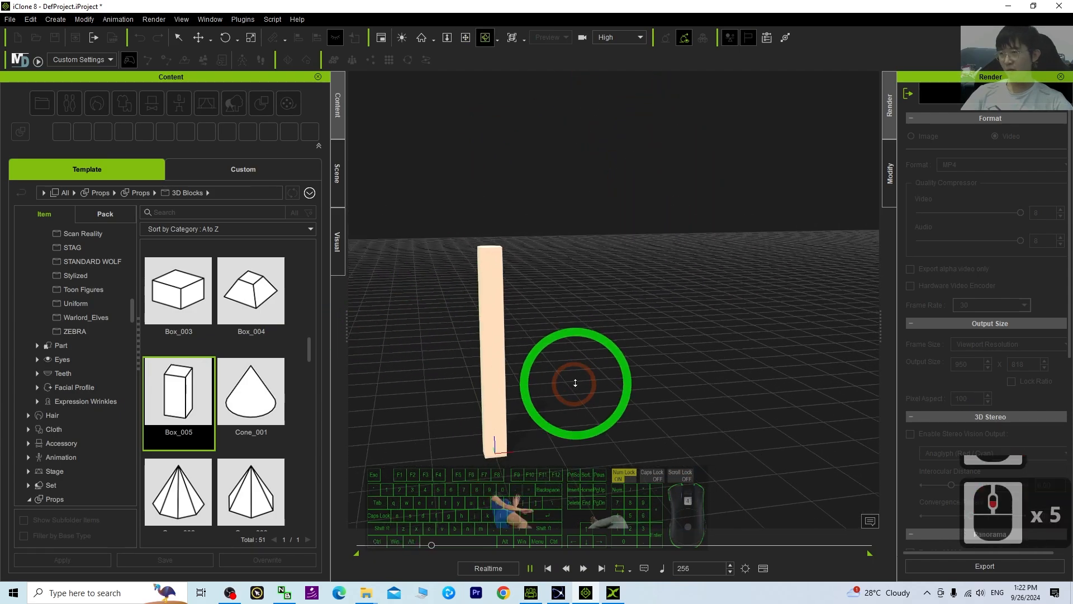
left_click(529, 568)
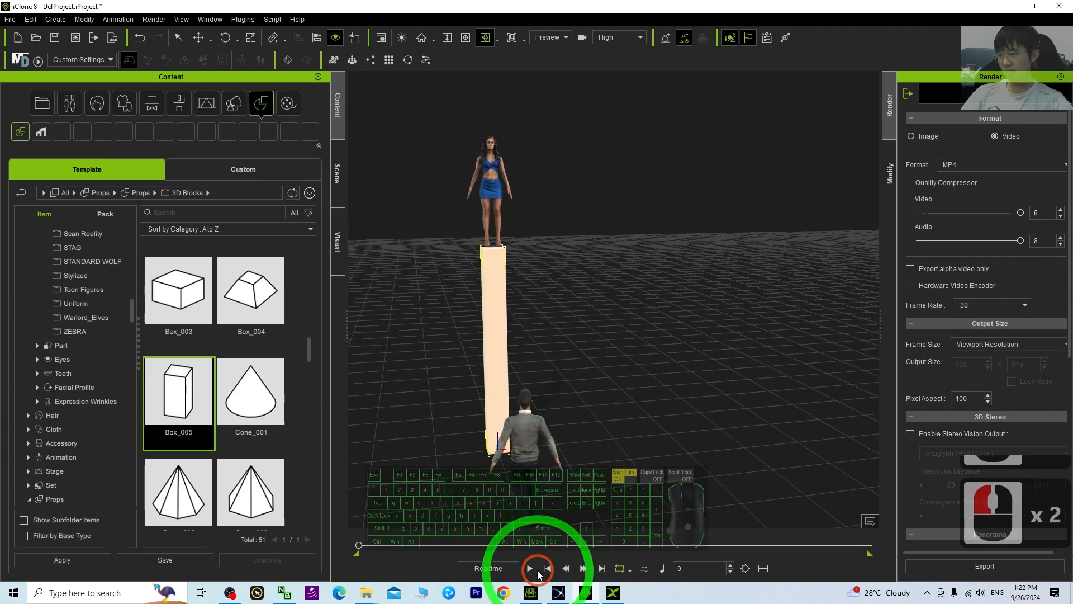
left_click(538, 568)
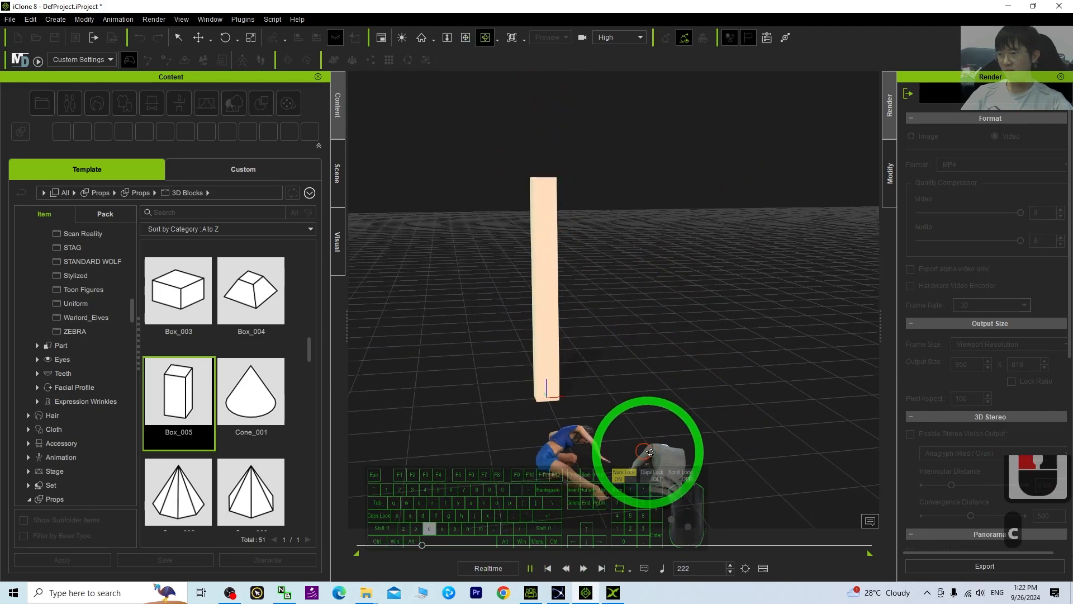
left_click(559, 593)
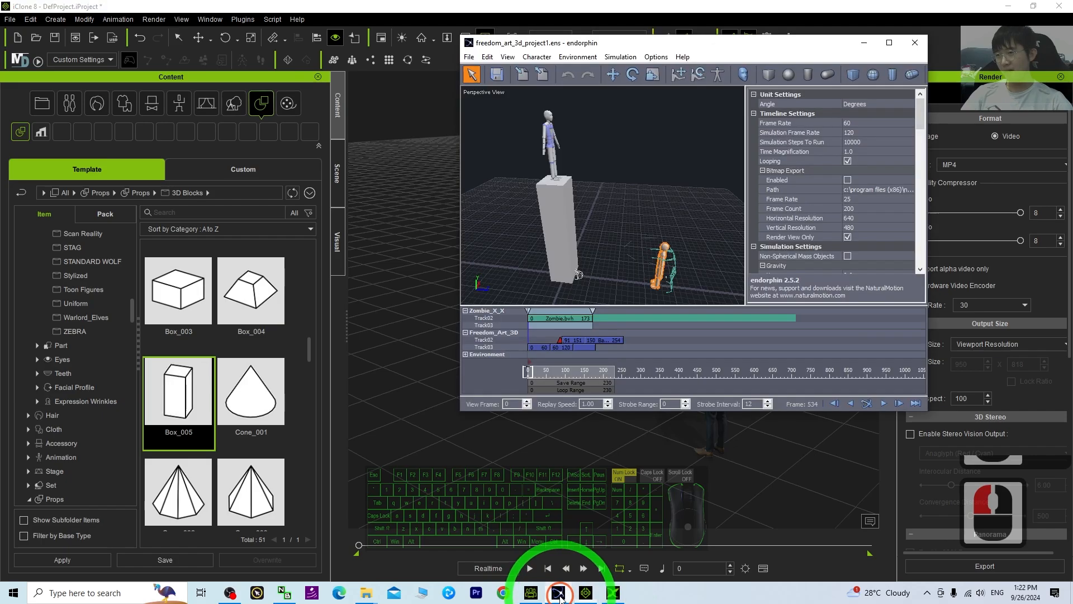
- View the original box-jump simulation in endorphin, then replay the female's leap in iClone 8
left_click(889, 42)
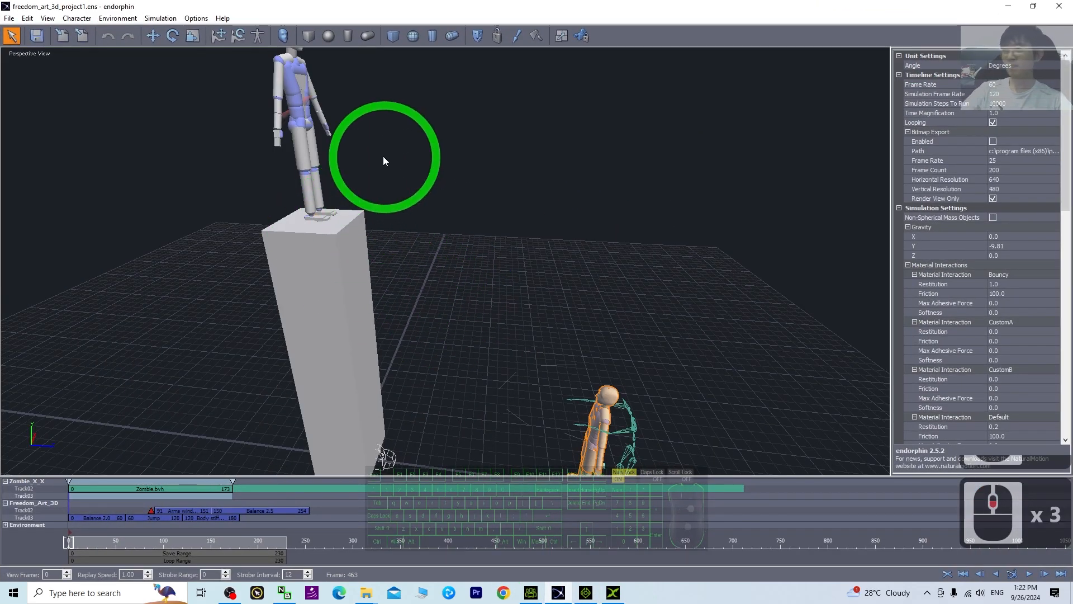
mouse_move(574, 284)
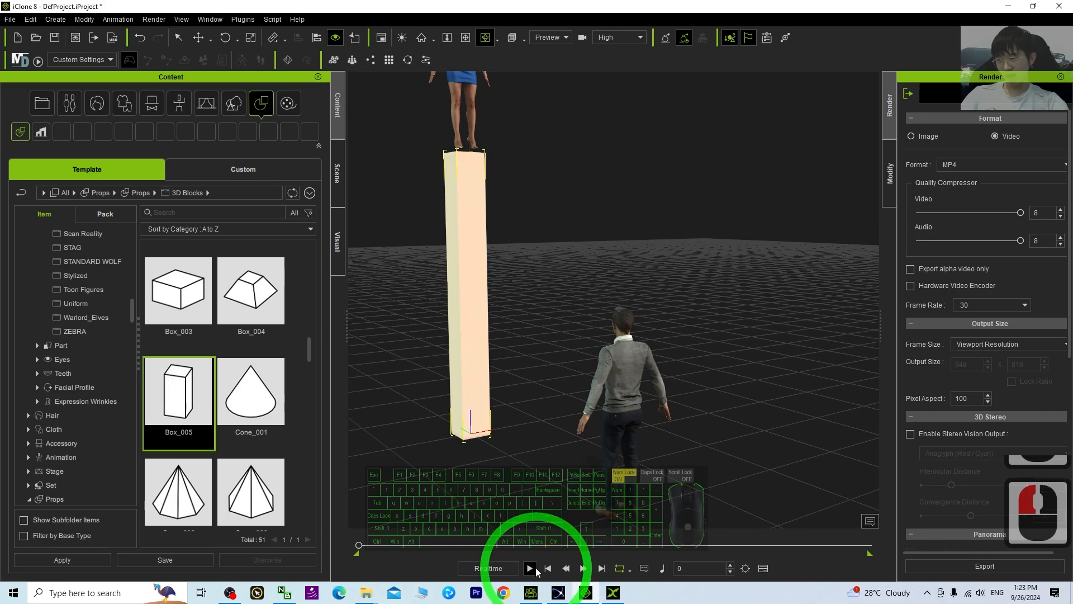
left_click(528, 567)
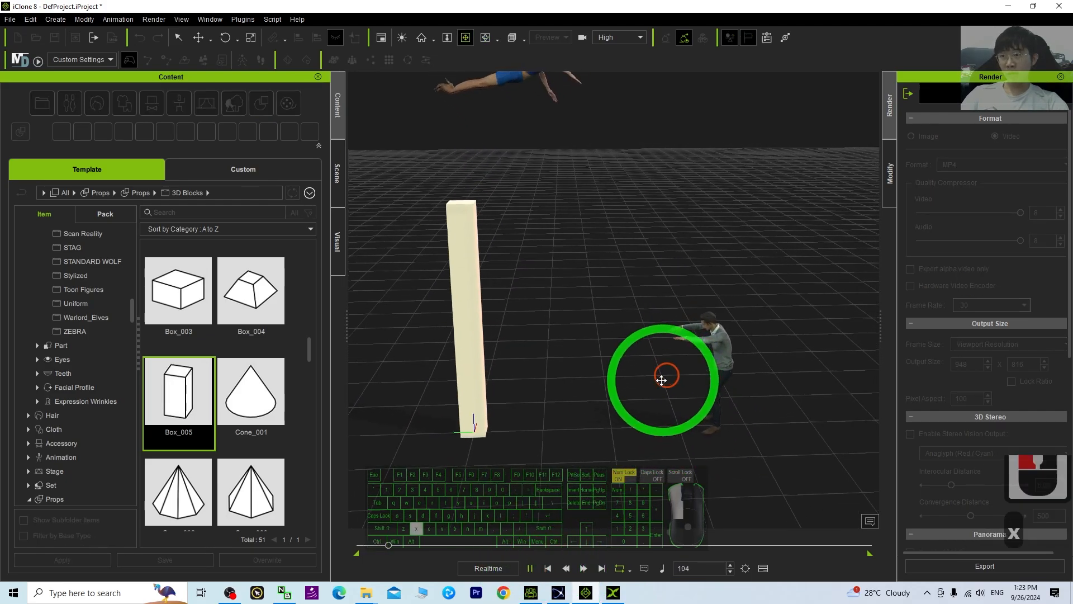